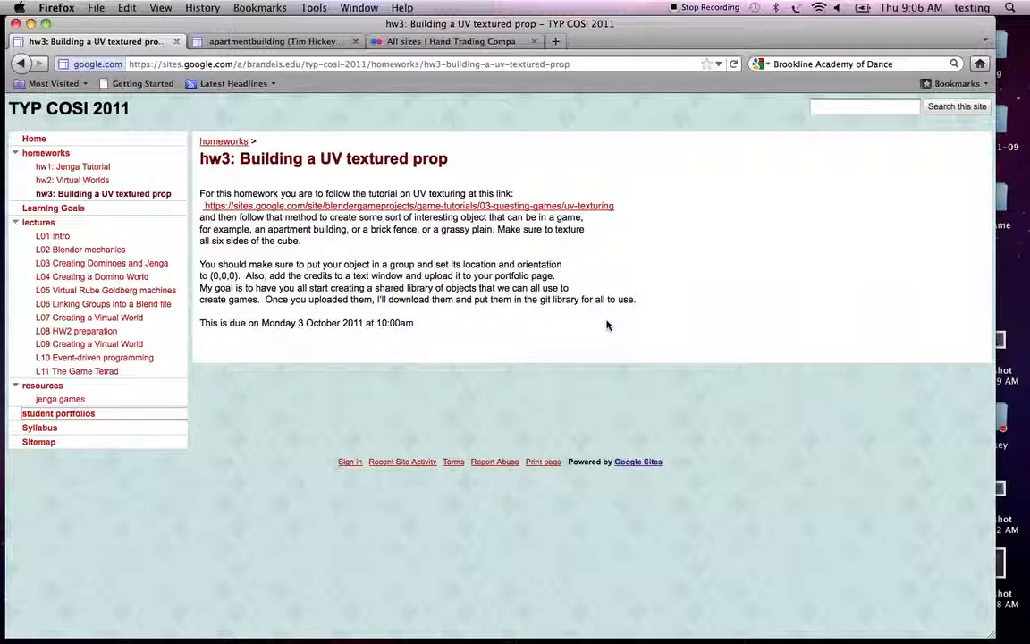
{"action": "mouse_move", "coordinate": [881, 514]}
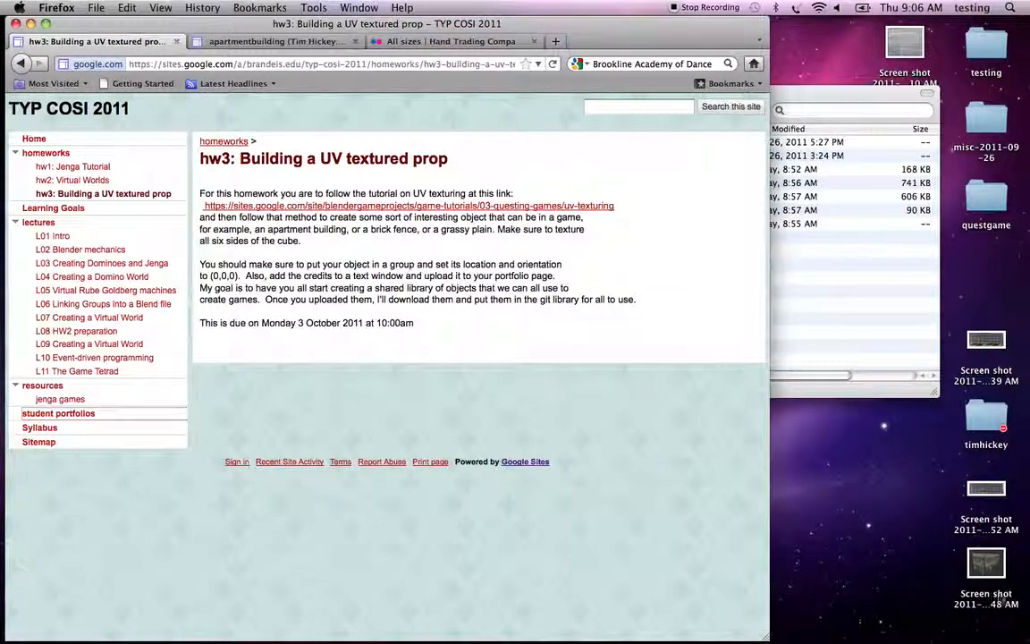
{"action": "mouse_move", "coordinate": [874, 478]}
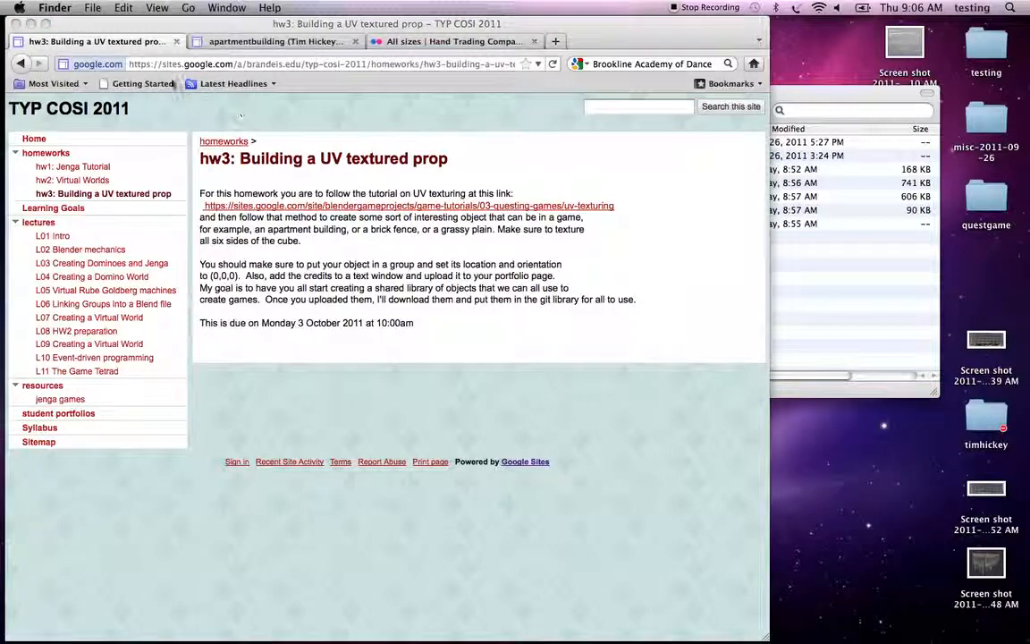
Step: Create a new folder on the Desktop and start renaming it 'apartment'
{"action": "left_click", "coordinate": [115, 6]}
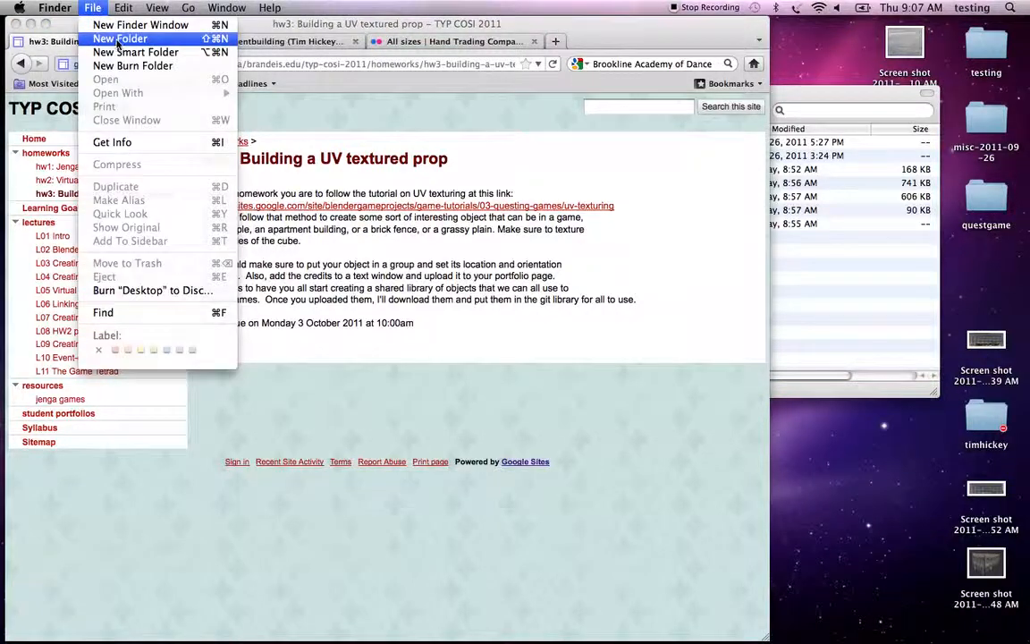
{"action": "left_click", "coordinate": [135, 25]}
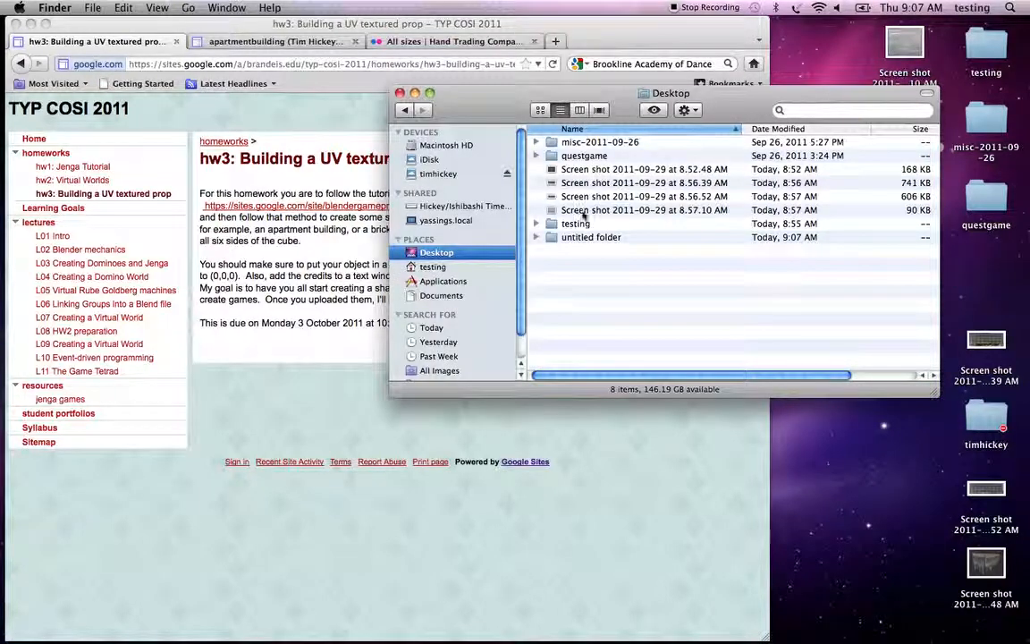
{"action": "left_click", "coordinate": [591, 237]}
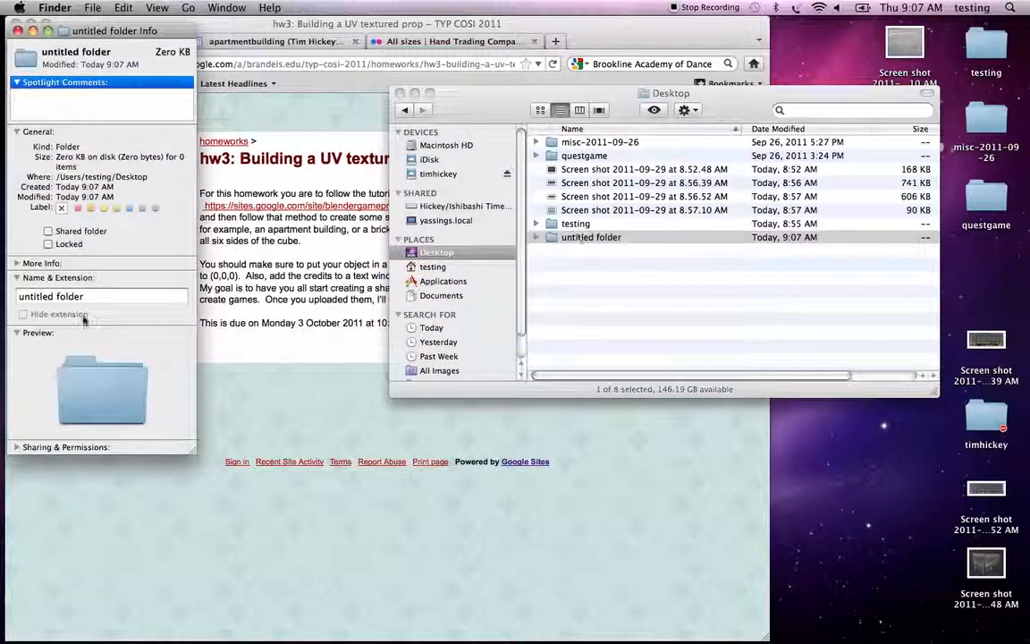
{"action": "type", "text": "apa"}
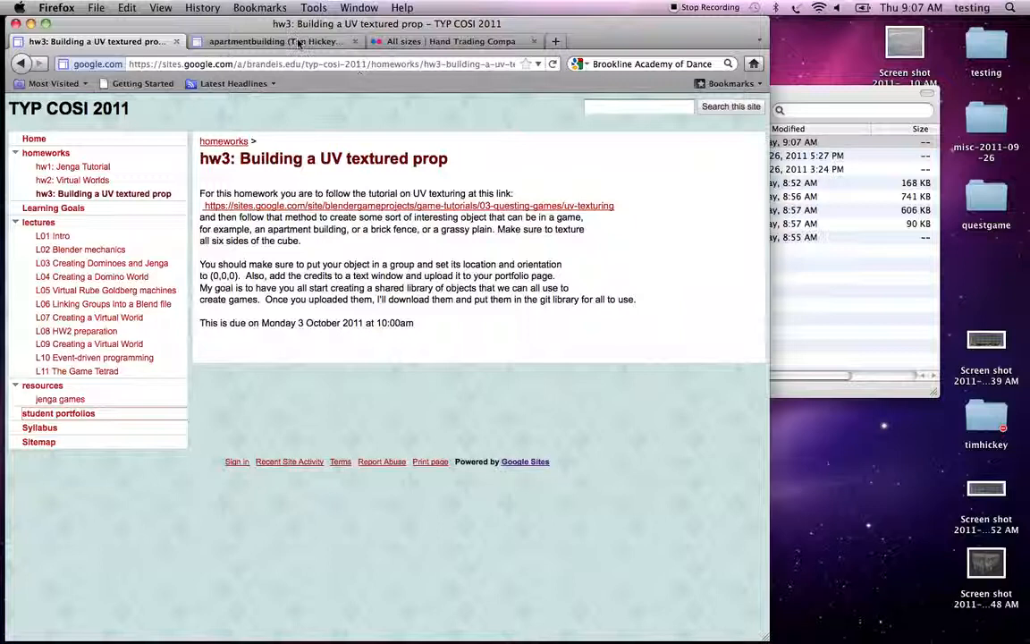
Step: Screenshot the Flickr building photo and name the screenshot apartment.png
{"action": "left_click", "coordinate": [451, 41]}
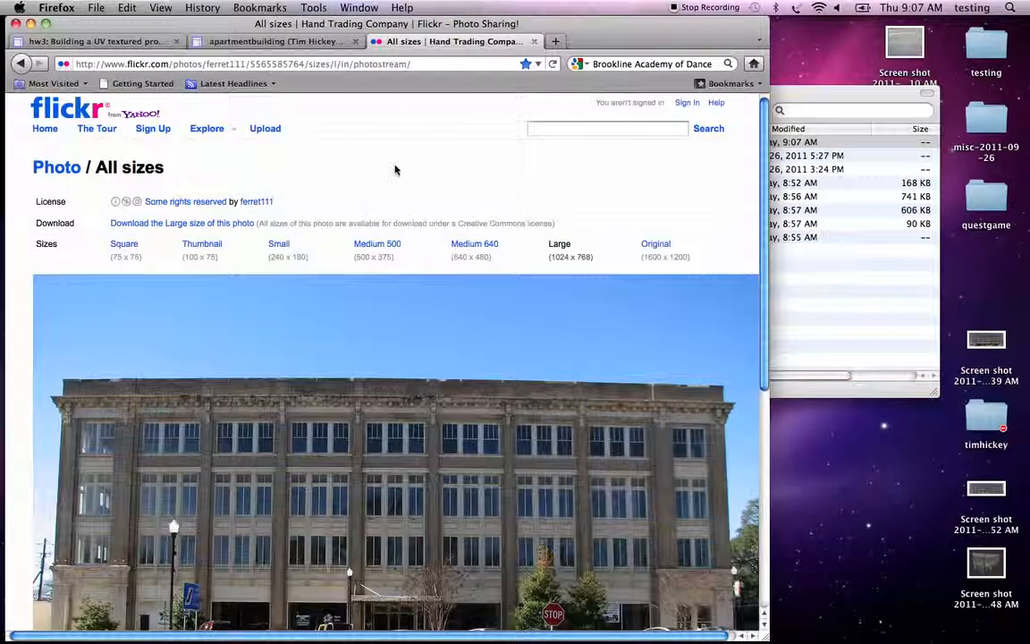
{"action": "scroll", "scroll_direction": "down", "scroll_amount": 3}
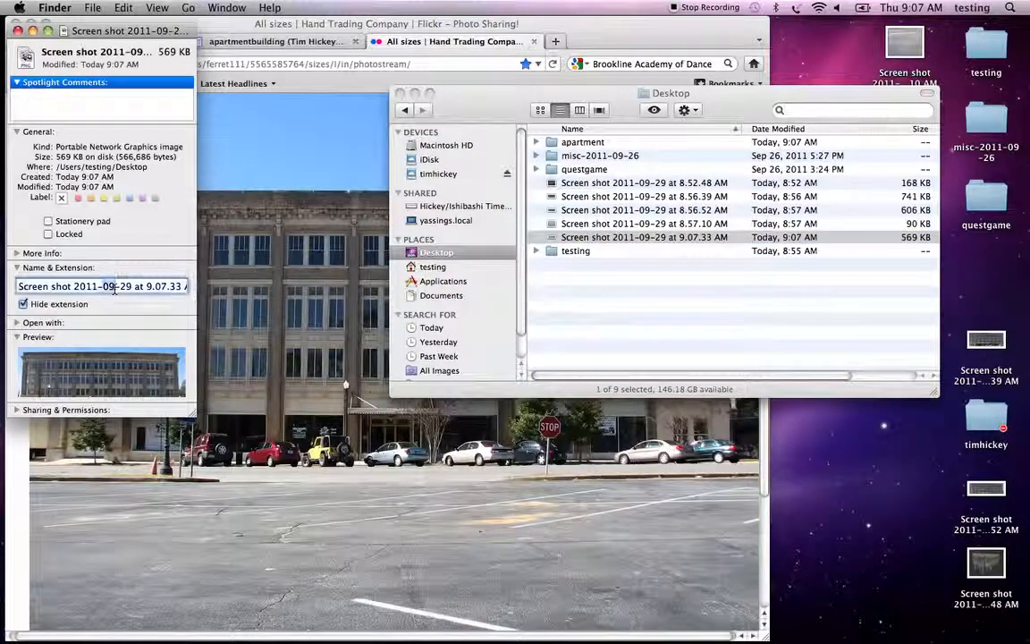
{"action": "type", "text": "apartment.png"}
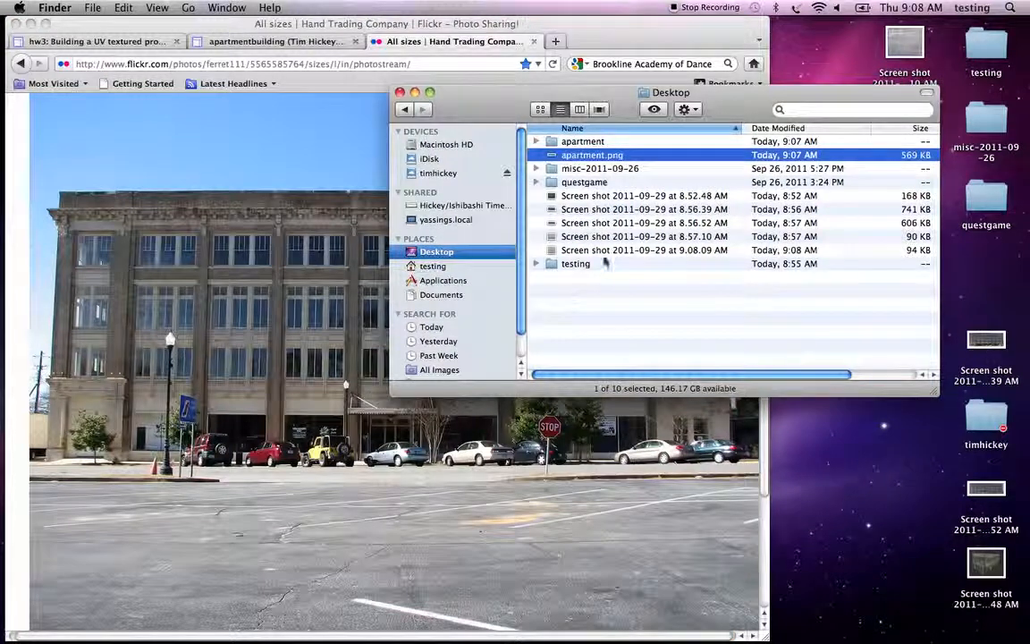
Step: Rename the pavement screenshot to roof.png, keeping its extension, and open the apartment folder
{"action": "left_click", "coordinate": [646, 249]}
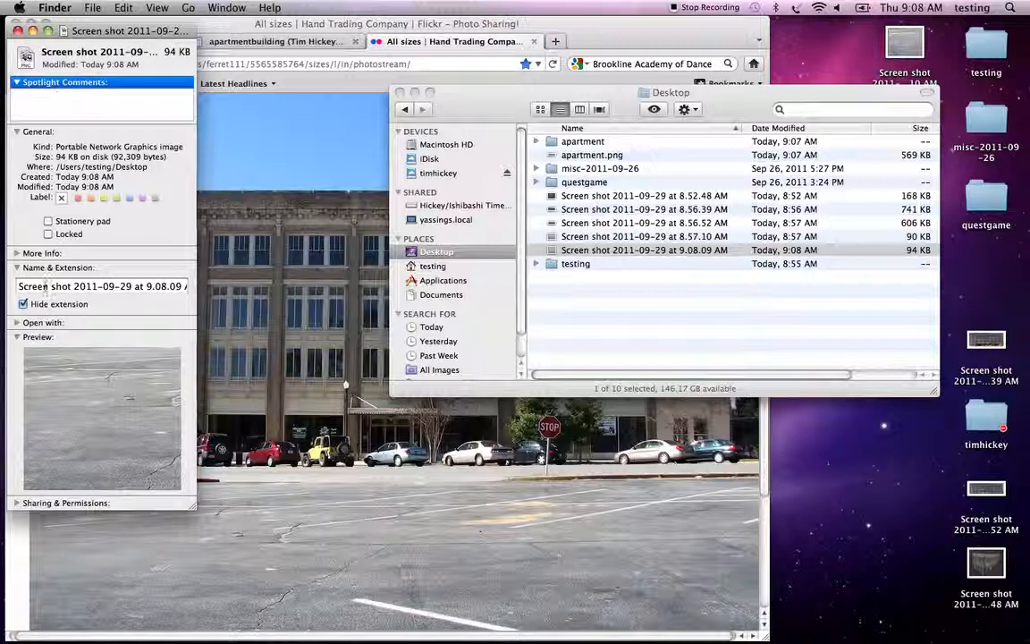
{"action": "type", "text": "roof.png"}
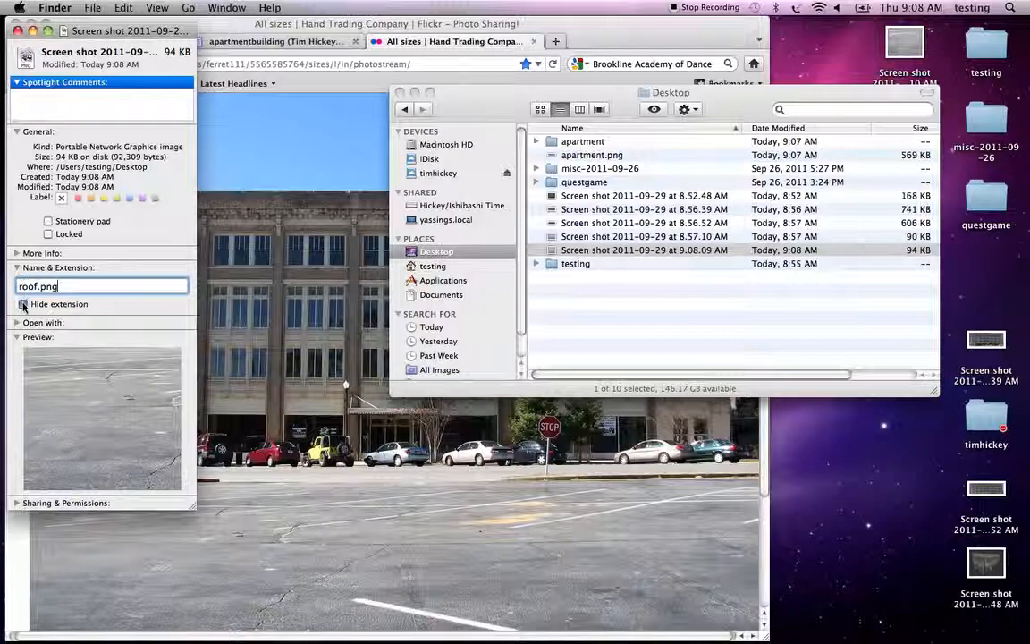
{"action": "left_click", "coordinate": [22, 304]}
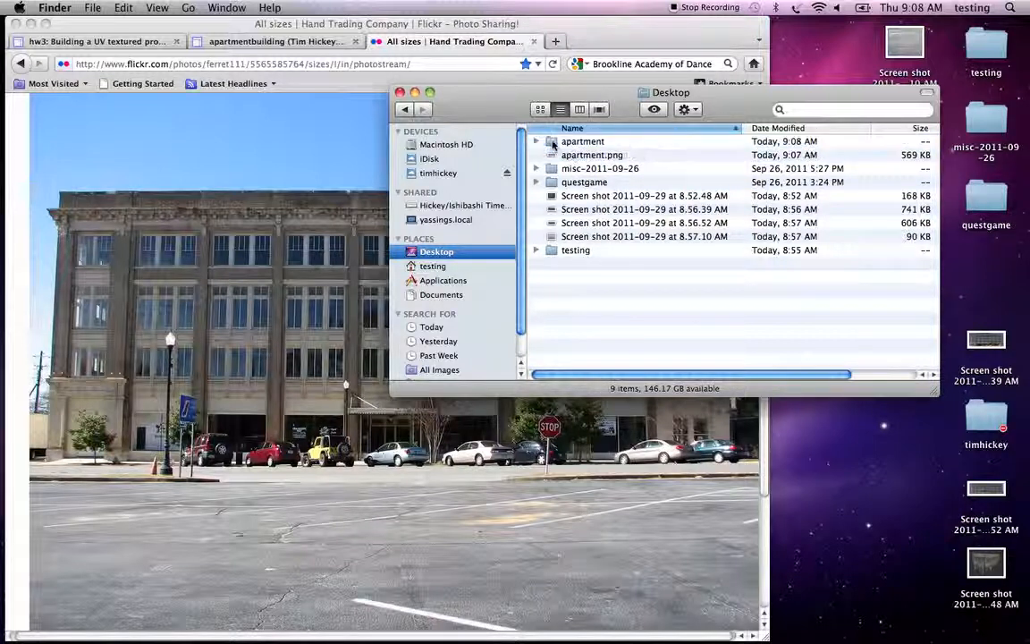
{"action": "double_click", "coordinate": [581, 142]}
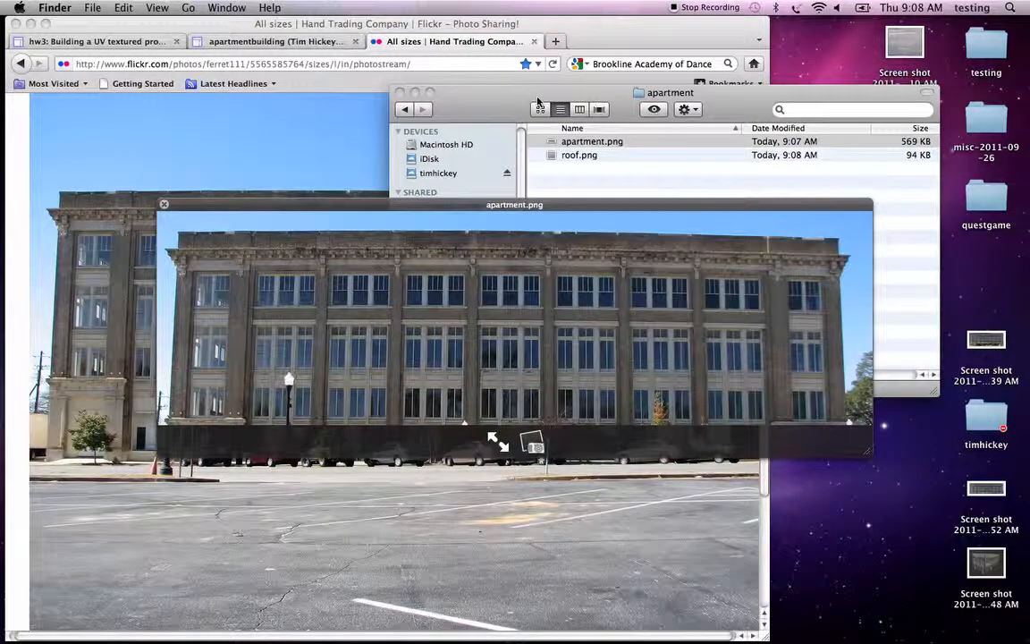
{"action": "left_click", "coordinate": [580, 155]}
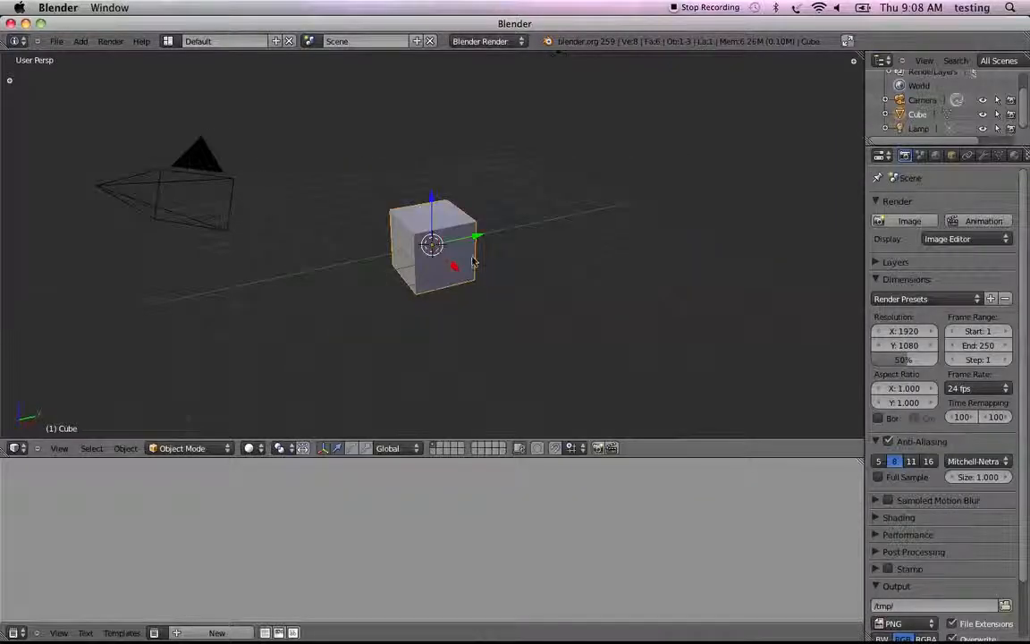
Step: Save the scene as apartment.blend in the Desktop's apartment folder
{"action": "left_click", "coordinate": [57, 41]}
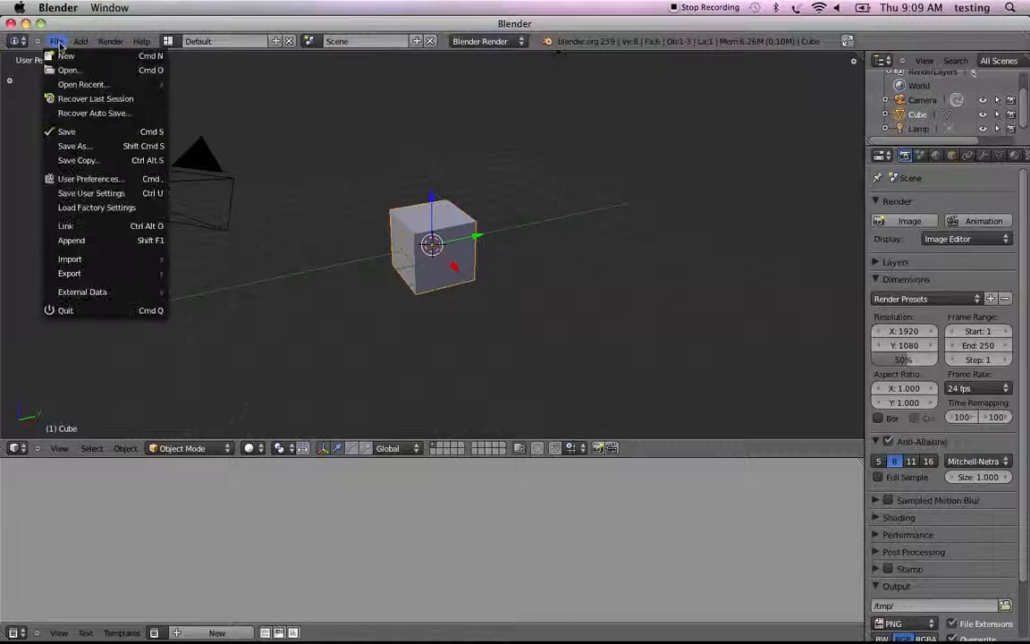
{"action": "mouse_move", "coordinate": [66, 70]}
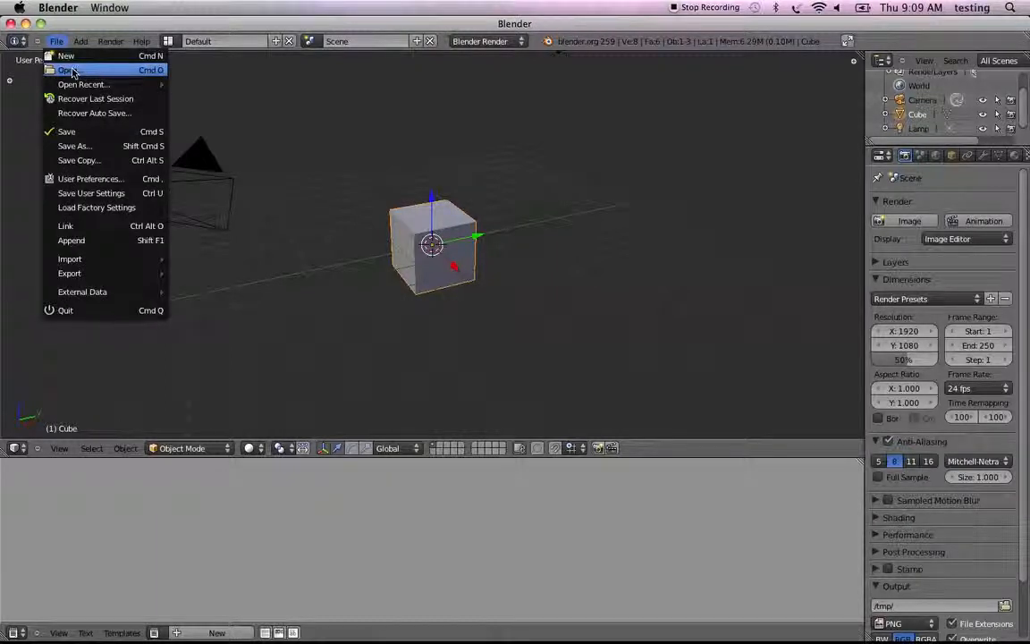
{"action": "mouse_move", "coordinate": [74, 146]}
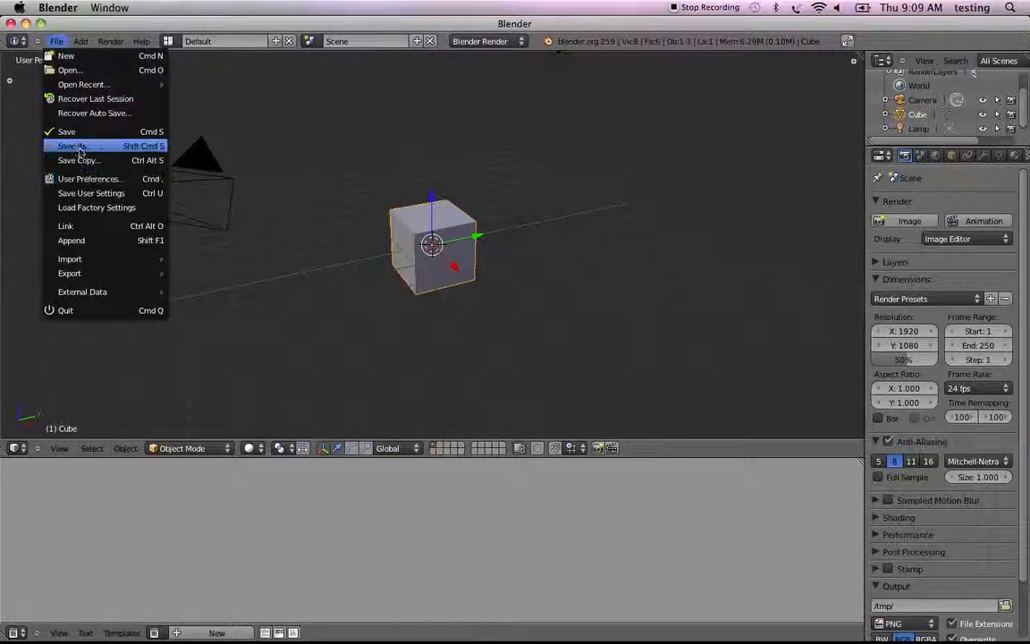
{"action": "left_click", "coordinate": [70, 145]}
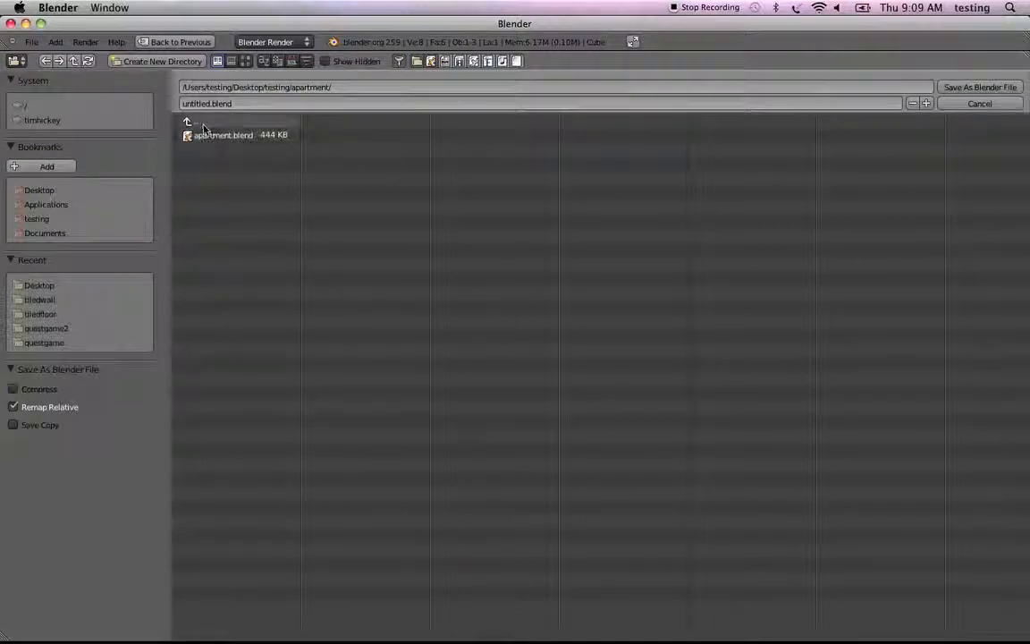
{"action": "left_click", "coordinate": [39, 284]}
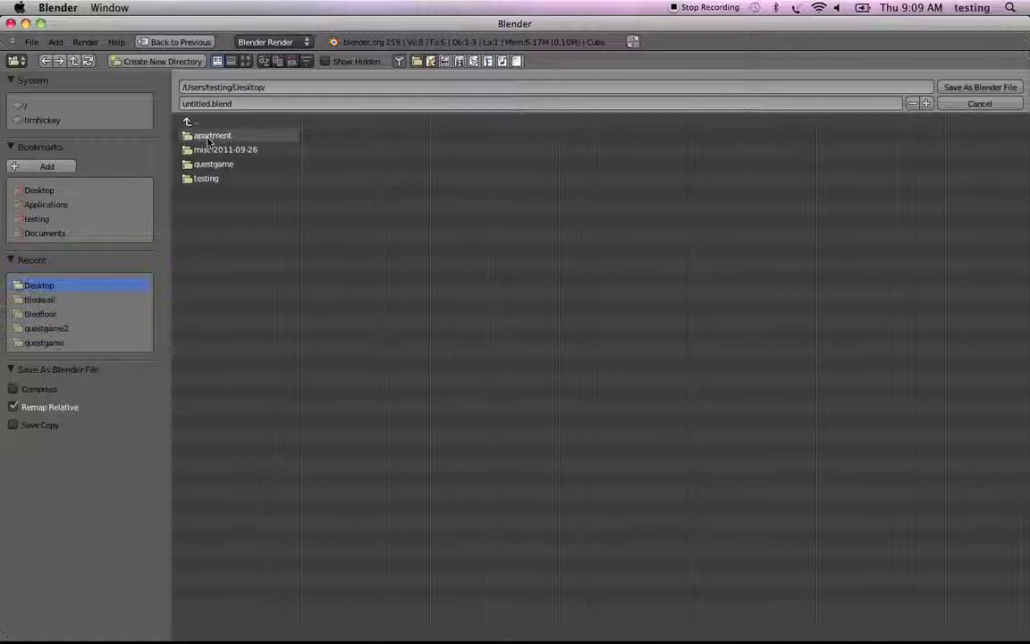
{"action": "double_click", "coordinate": [212, 135]}
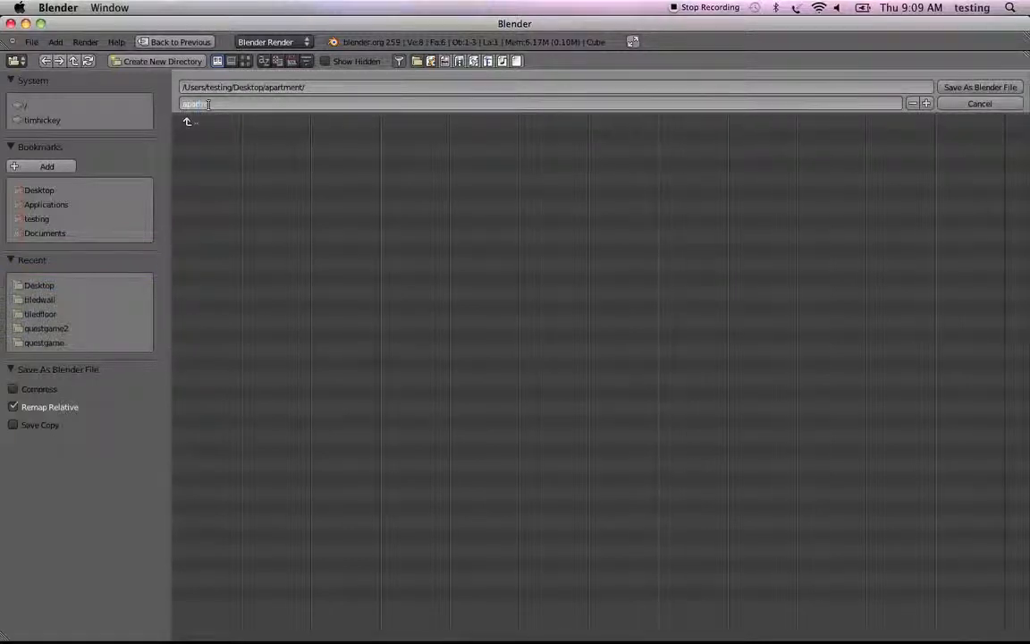
{"action": "type", "text": "apartment.blend"}
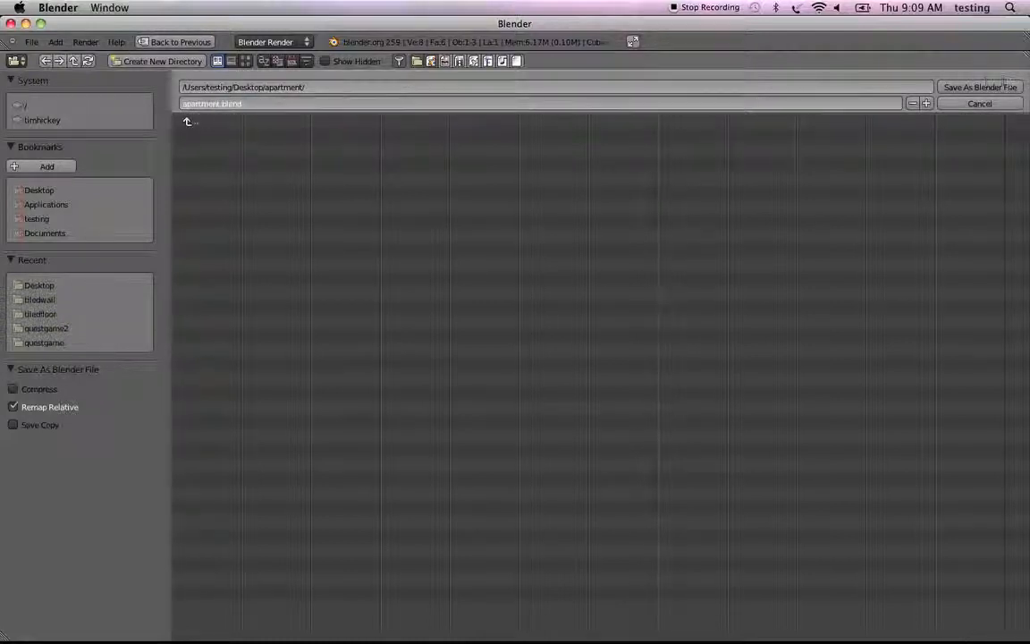
{"action": "left_click", "coordinate": [980, 89]}
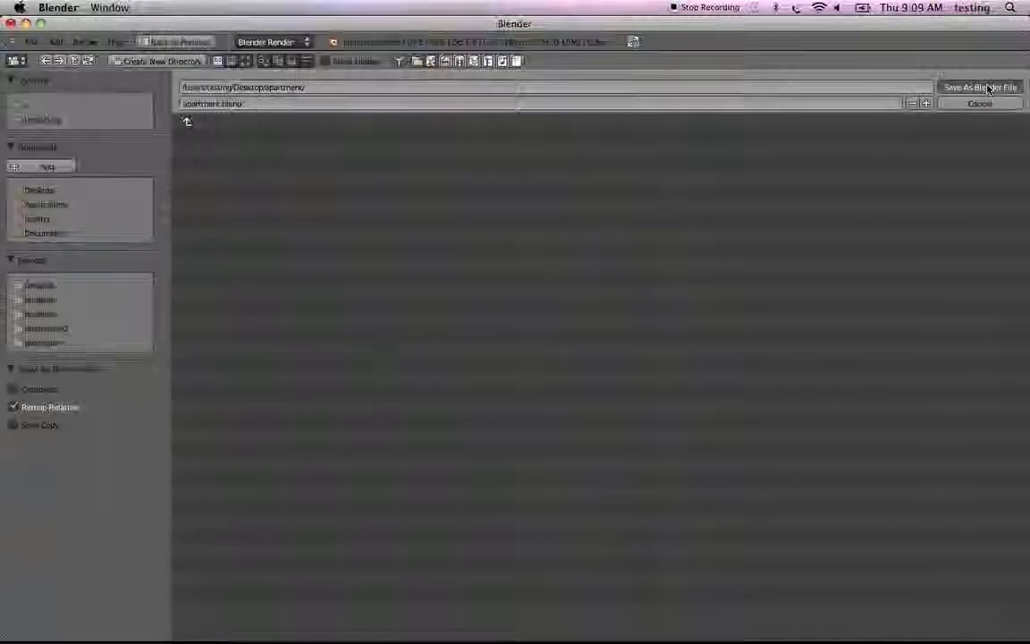
{"action": "left_click", "coordinate": [982, 86]}
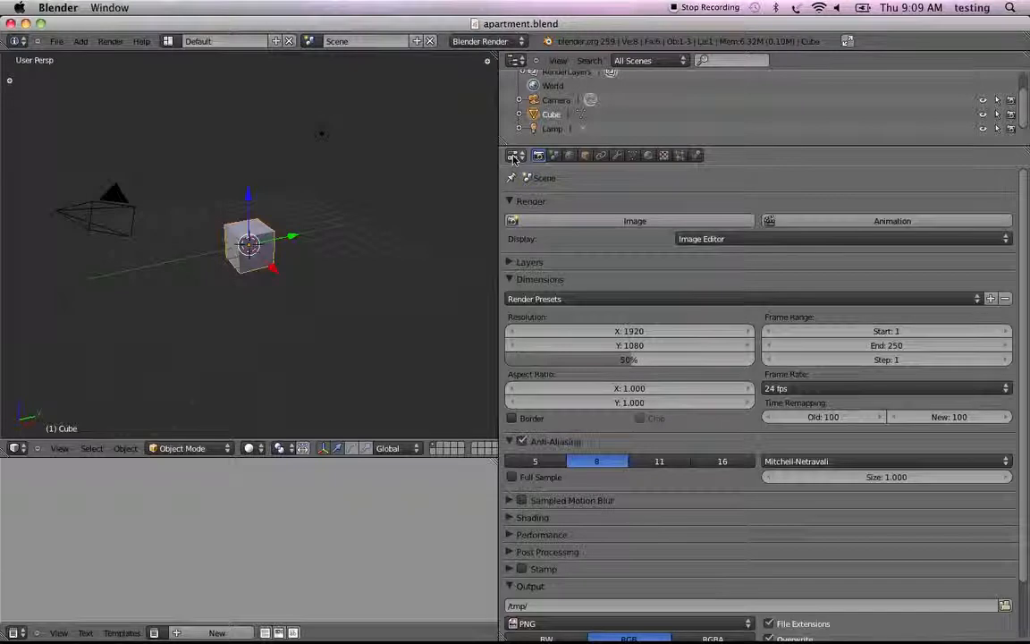
Step: Make the right area a UV/Image Editor, enter Edit Mode, and unwrap the cube
{"action": "left_click", "coordinate": [515, 155]}
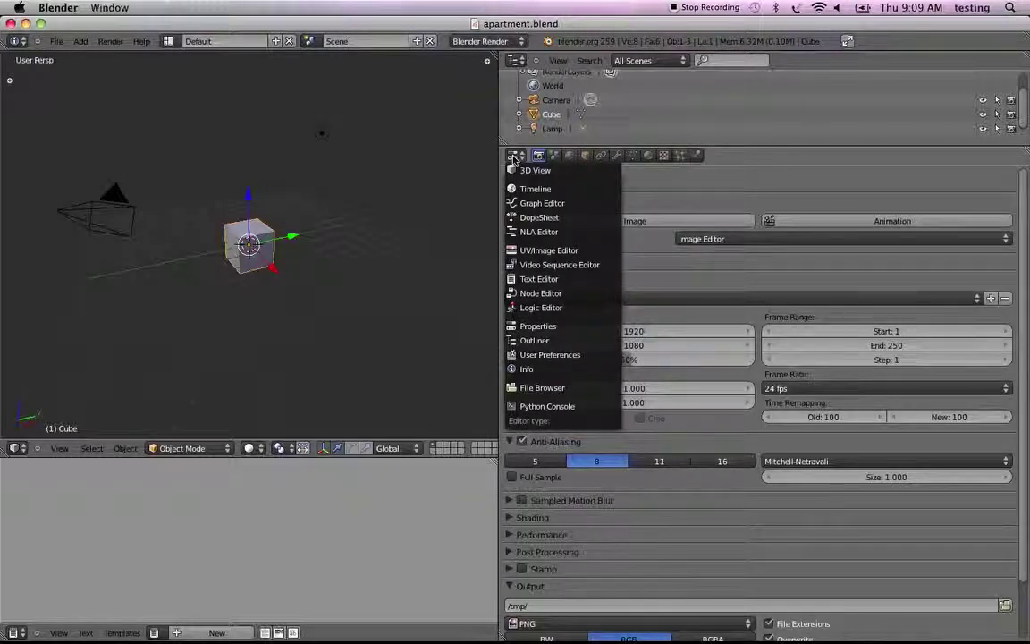
{"action": "mouse_move", "coordinate": [548, 249]}
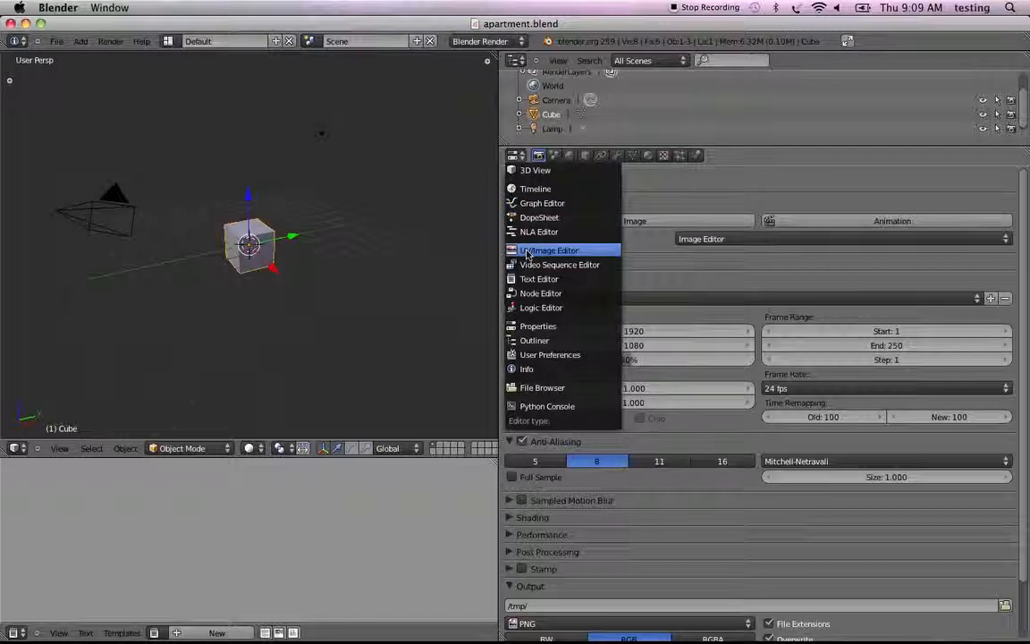
{"action": "left_click", "coordinate": [547, 249]}
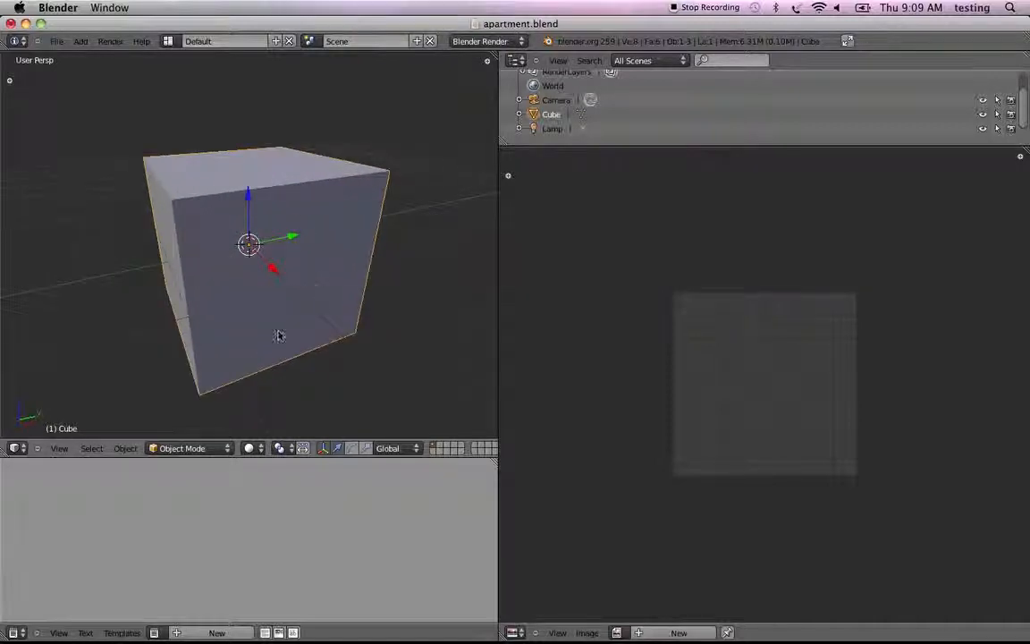
{"action": "left_click", "coordinate": [255, 448]}
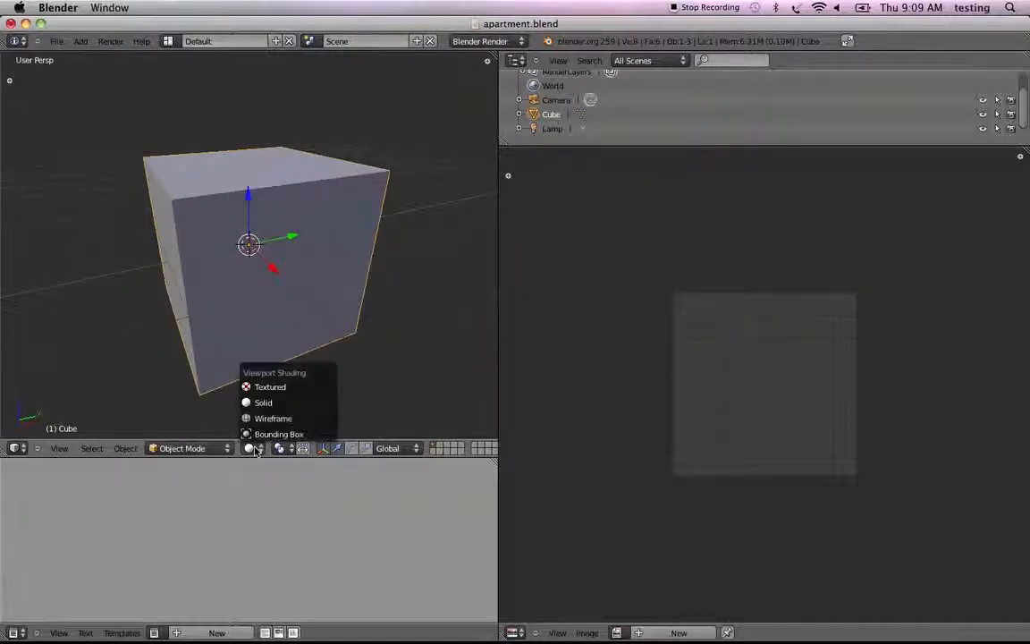
{"action": "mouse_move", "coordinate": [269, 386]}
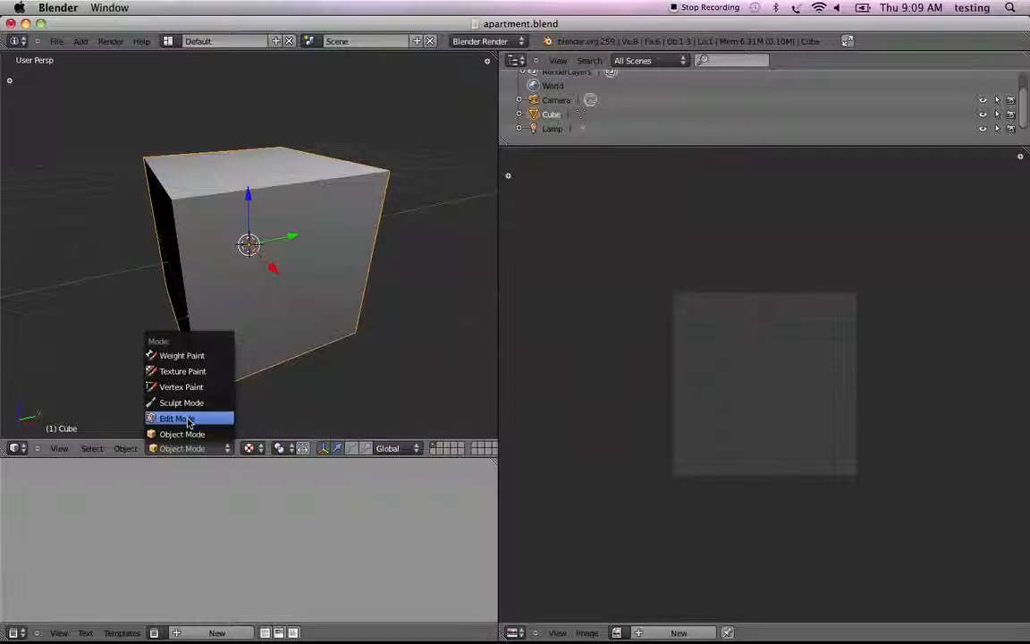
{"action": "left_click", "coordinate": [176, 418]}
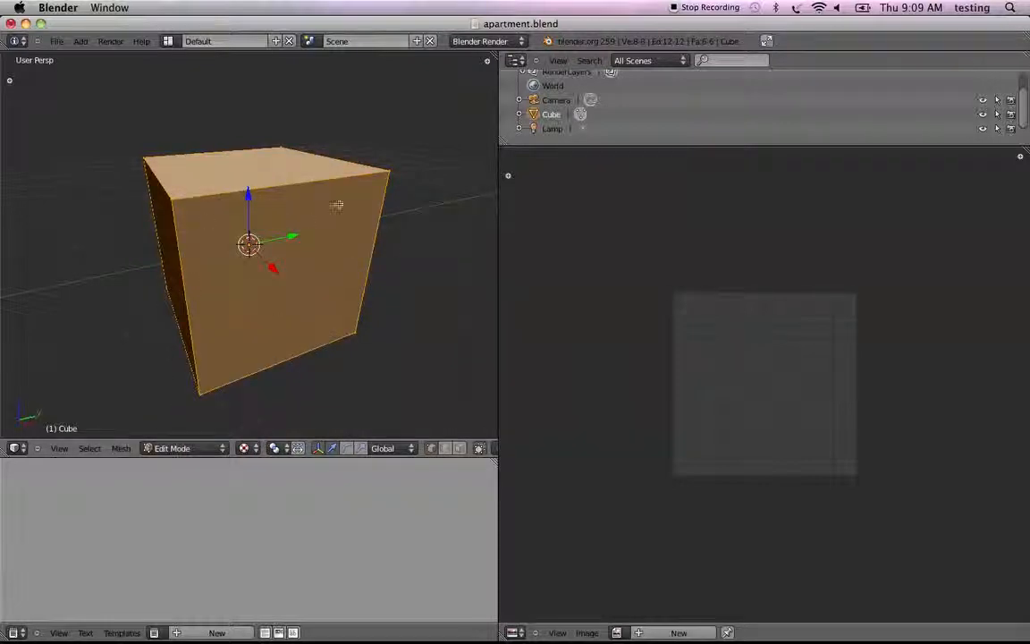
{"action": "mouse_move", "coordinate": [307, 170]}
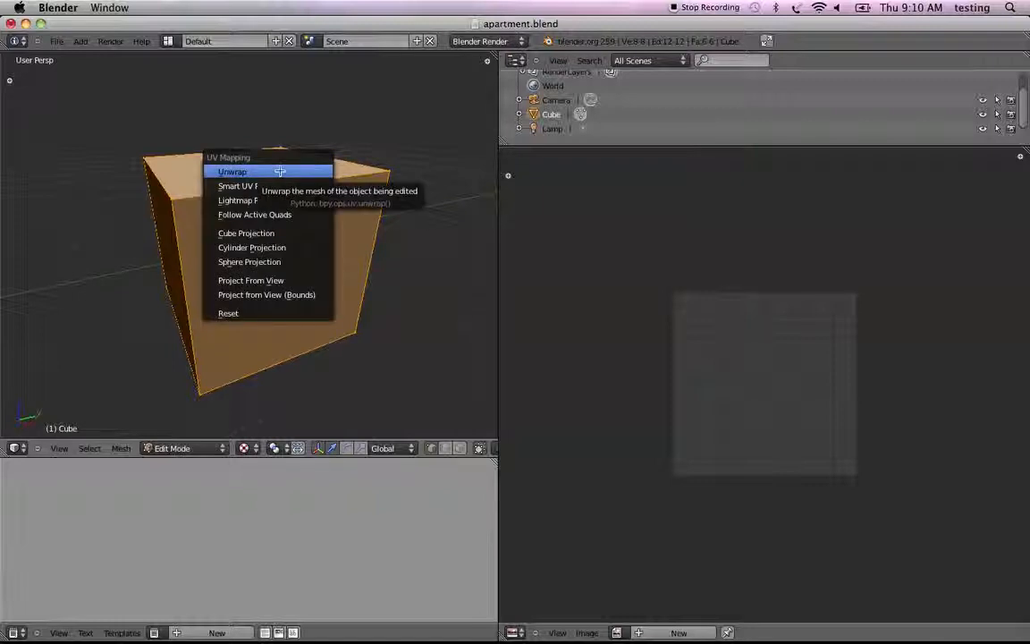
{"action": "left_click", "coordinate": [232, 172]}
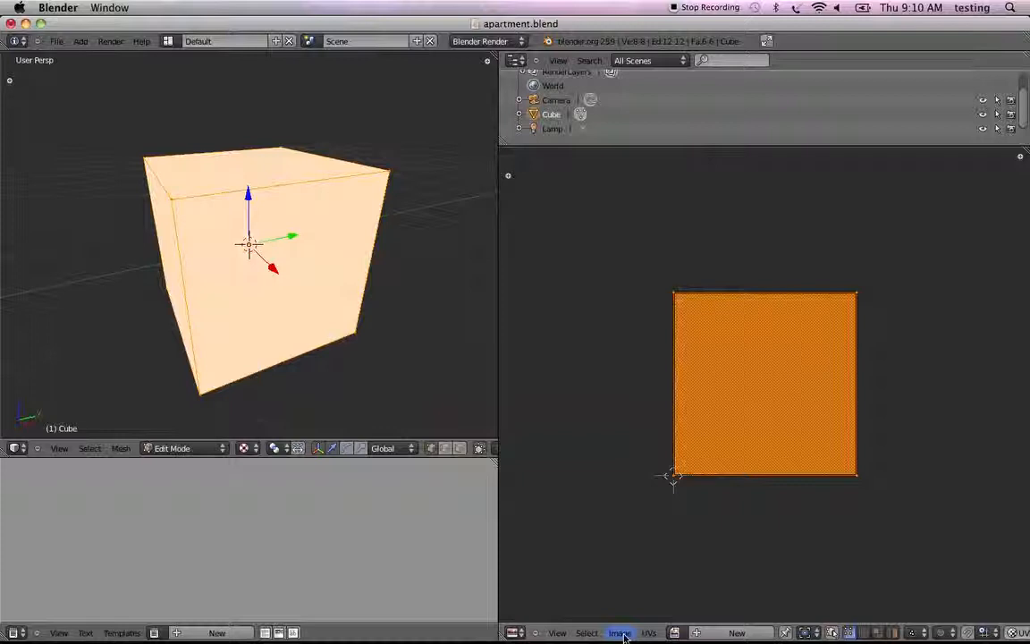
Step: Load apartment.png into the UV/Image Editor and drag a UV corner onto the photo's corner
{"action": "left_click", "coordinate": [619, 633]}
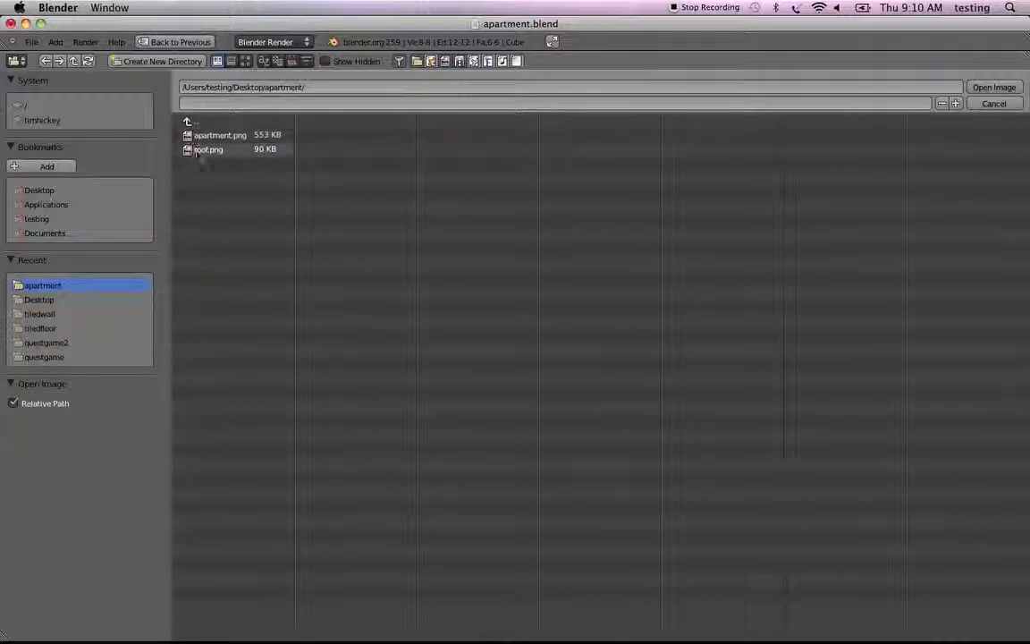
{"action": "left_click", "coordinate": [220, 135]}
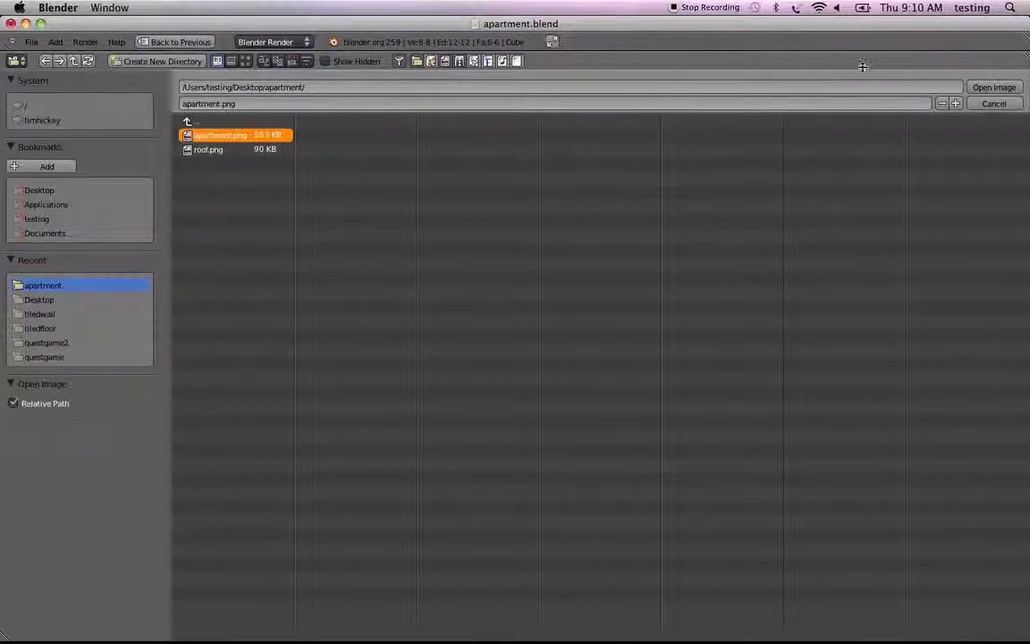
{"action": "left_click", "coordinate": [994, 88]}
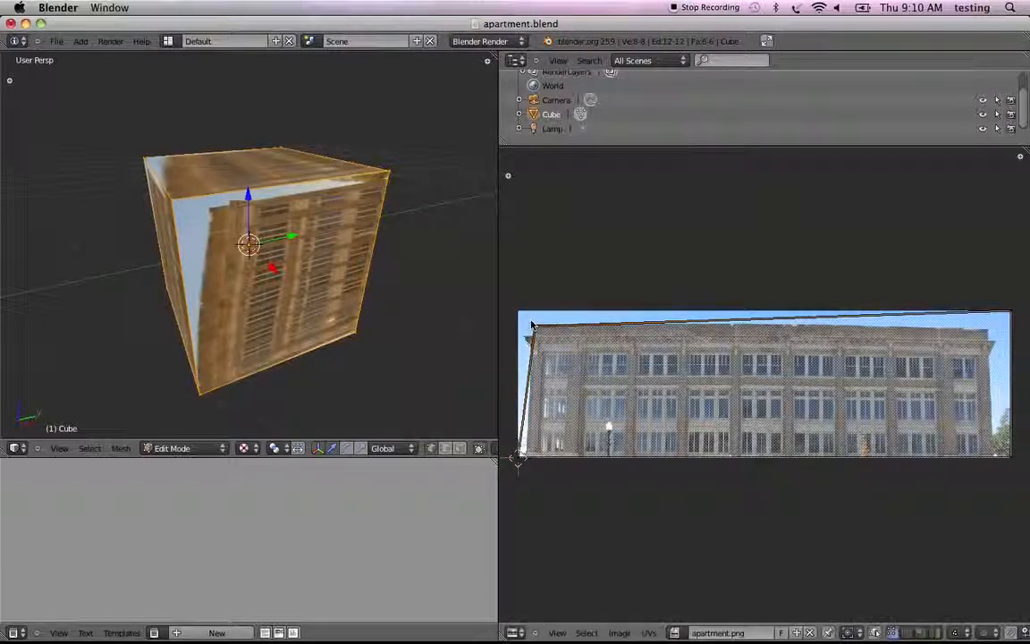
{"action": "mouse_move", "coordinate": [519, 467]}
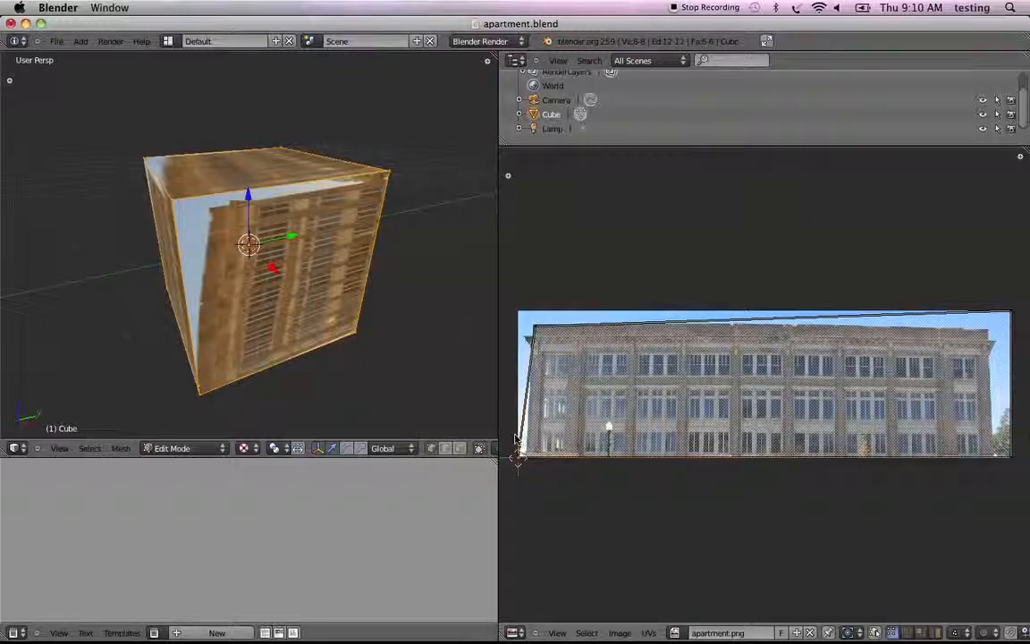
{"action": "left_click_drag", "start_coordinate": [519, 456], "coordinate": [527, 433]}
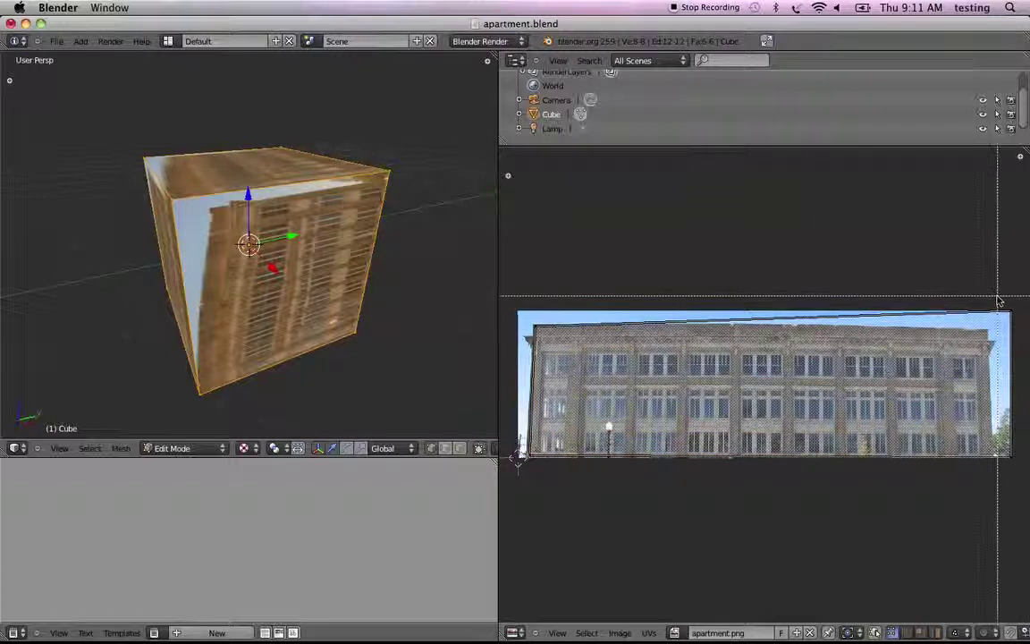
{"action": "mouse_move", "coordinate": [1025, 334]}
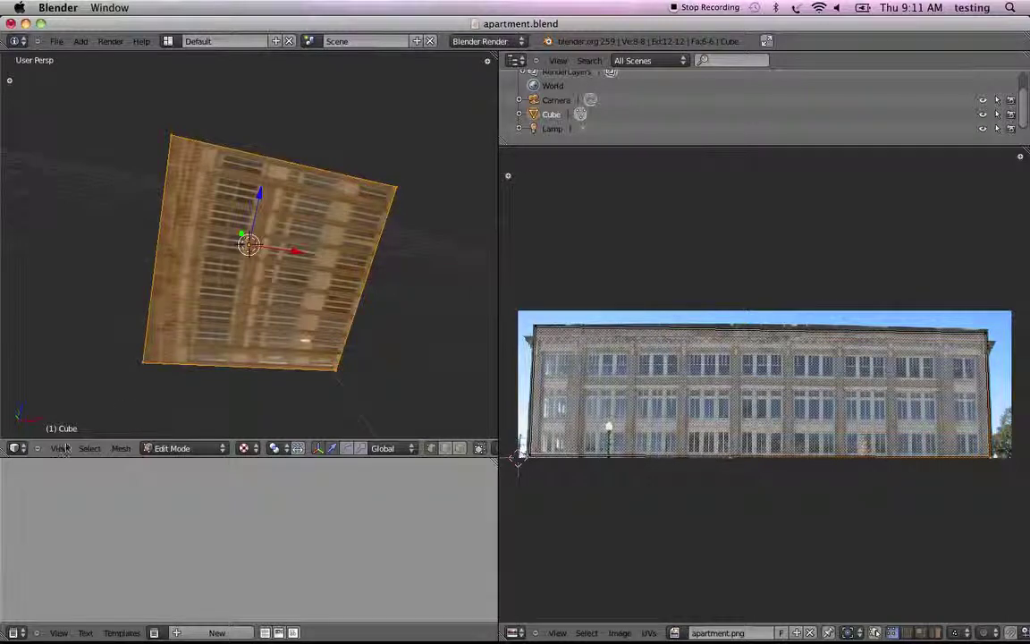
Step: Deselect all, select one side face, and stretch its UV layout across the facade photo
{"action": "key", "text": "KP_1"}
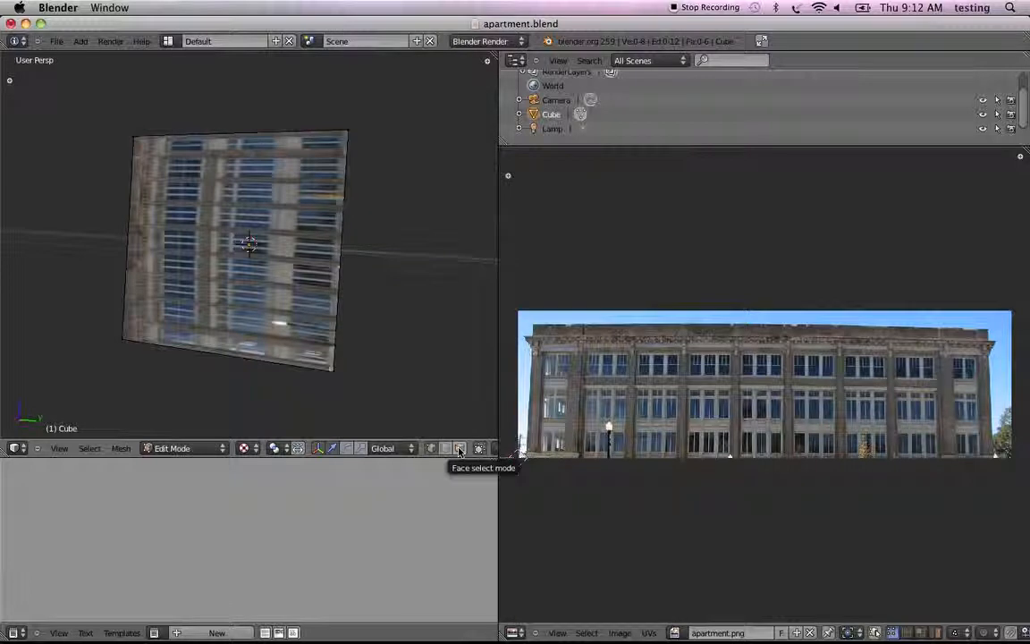
{"action": "left_click", "coordinate": [458, 448]}
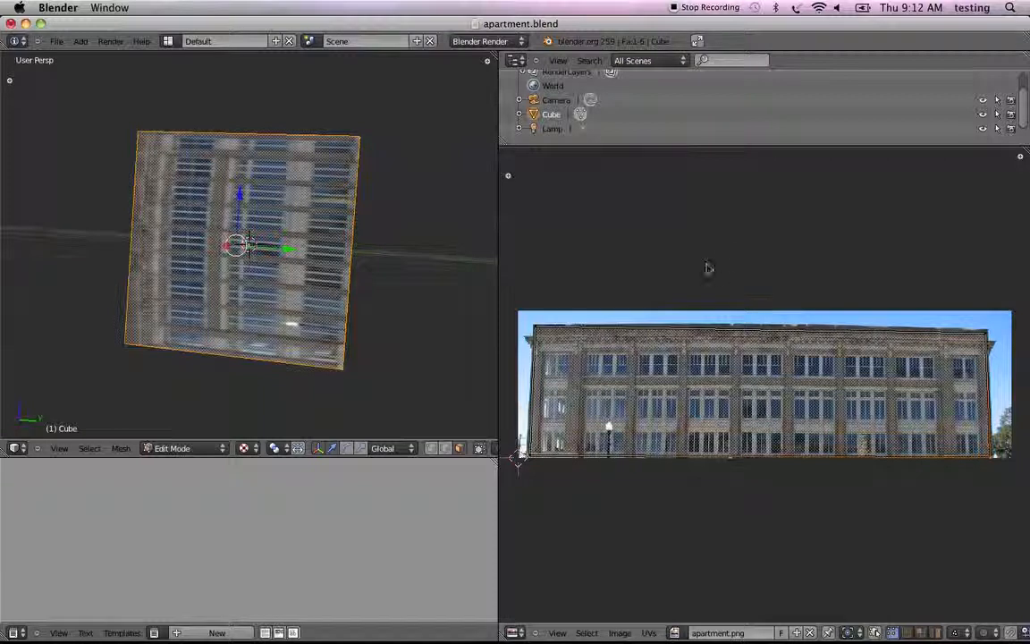
{"action": "mouse_move", "coordinate": [578, 258]}
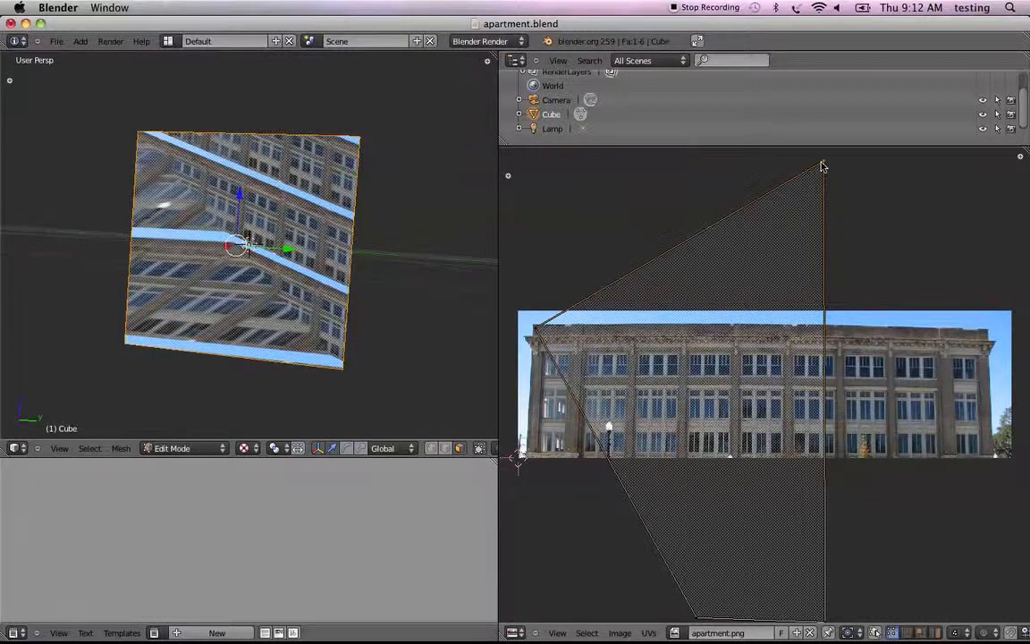
{"action": "left_click_drag", "start_coordinate": [822, 168], "coordinate": [983, 338]}
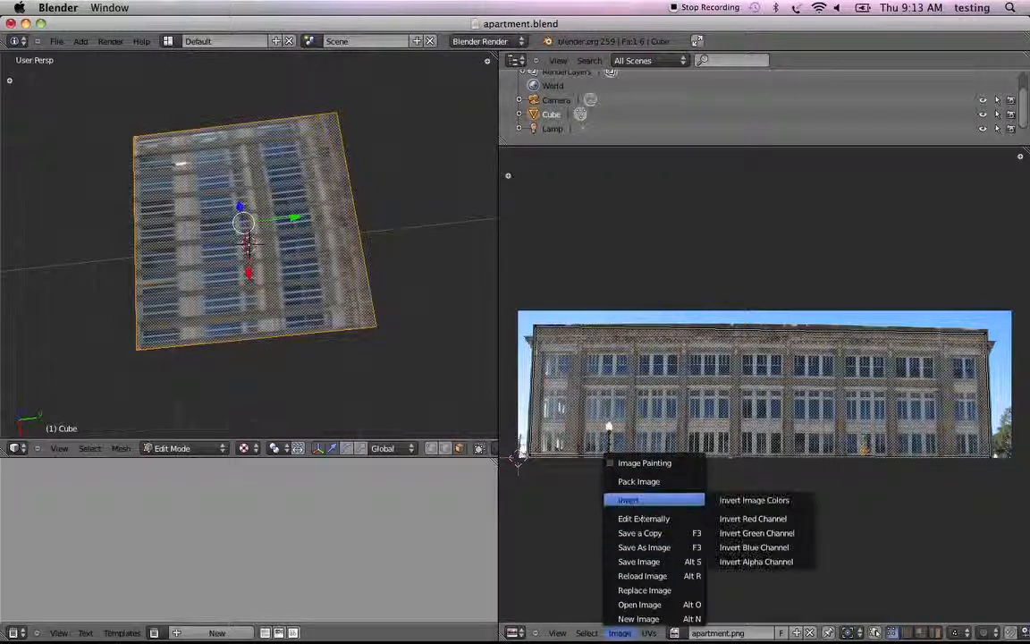
Step: Open roof.png in the UV/Image Editor for the building's top
{"action": "left_click", "coordinate": [634, 604]}
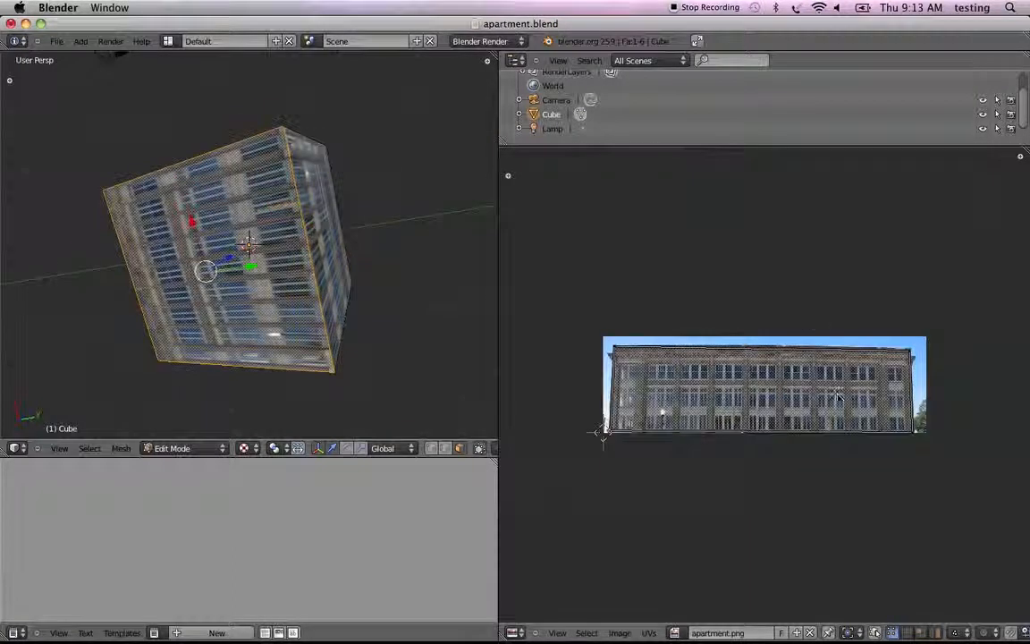
{"action": "left_click", "coordinate": [616, 633]}
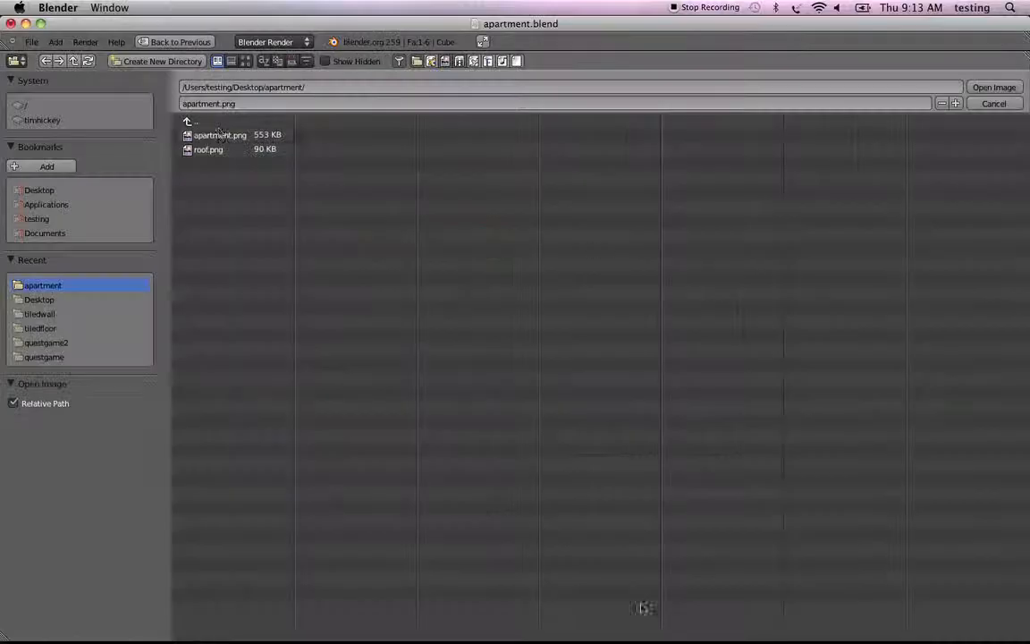
{"action": "left_click", "coordinate": [208, 149]}
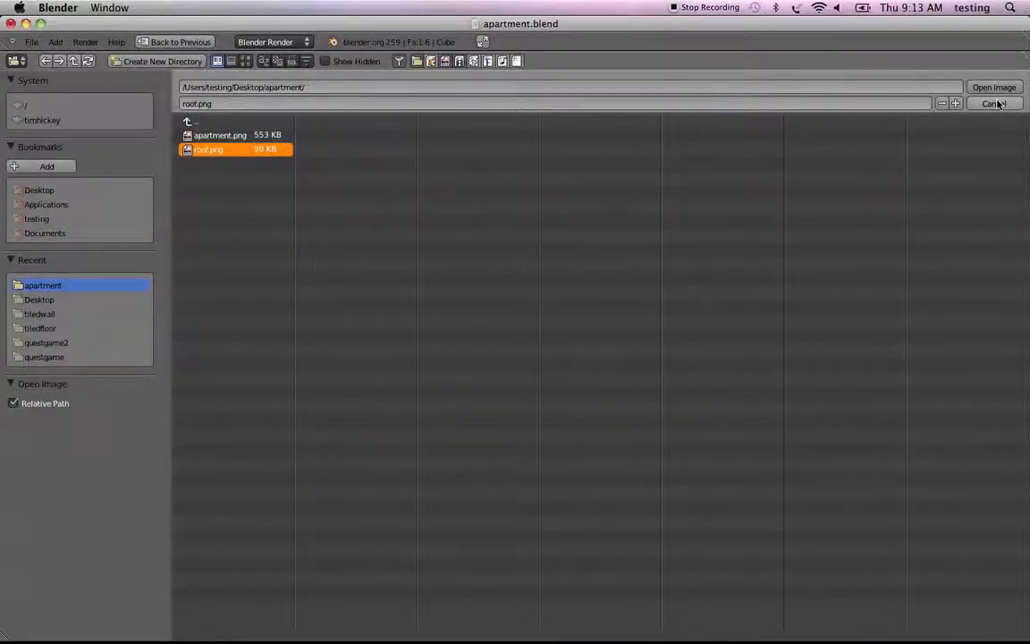
{"action": "left_click", "coordinate": [994, 87]}
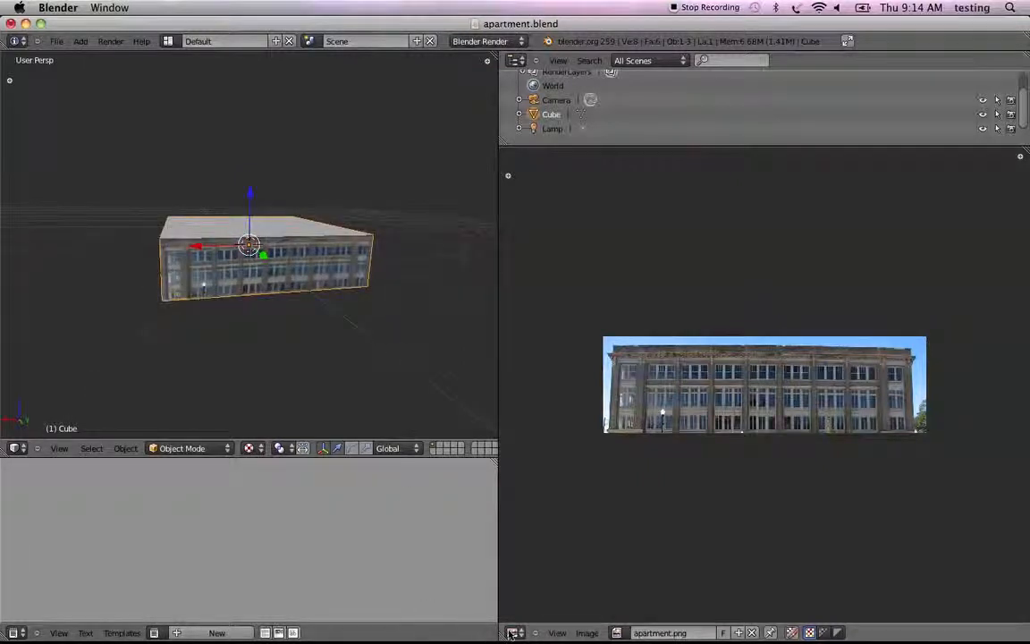
Step: Swap the image editor for the Properties editor showing the Cube's Object tab
{"action": "left_click", "coordinate": [516, 633]}
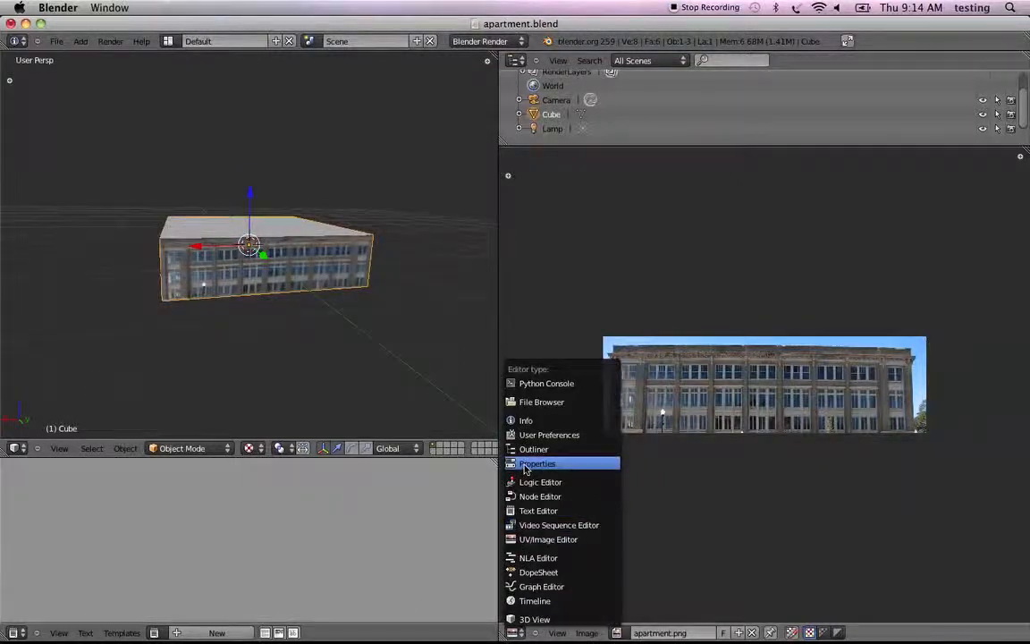
{"action": "left_click", "coordinate": [537, 463]}
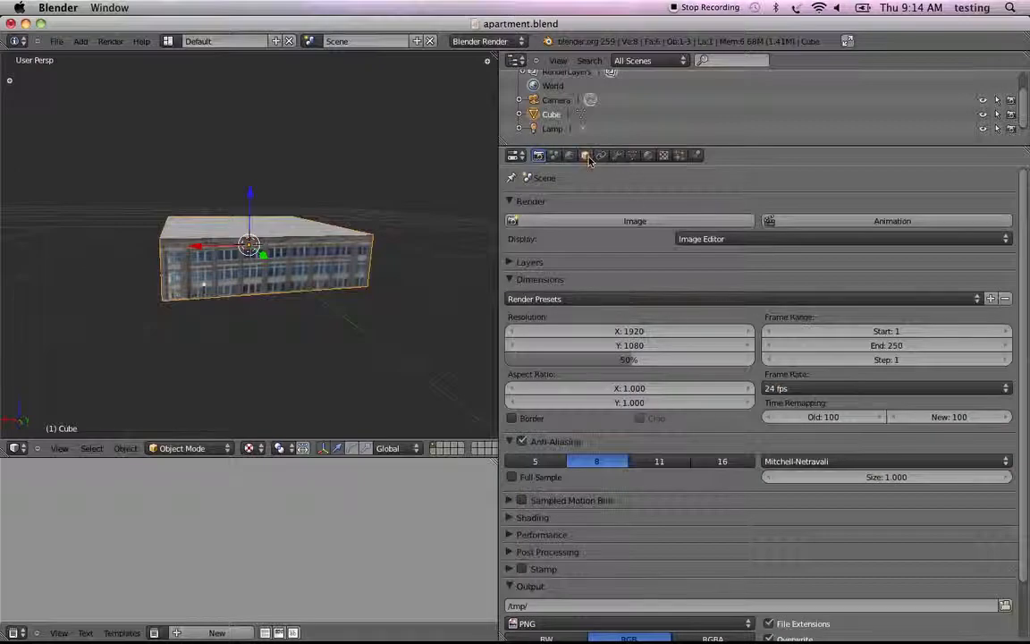
{"action": "left_click", "coordinate": [585, 154]}
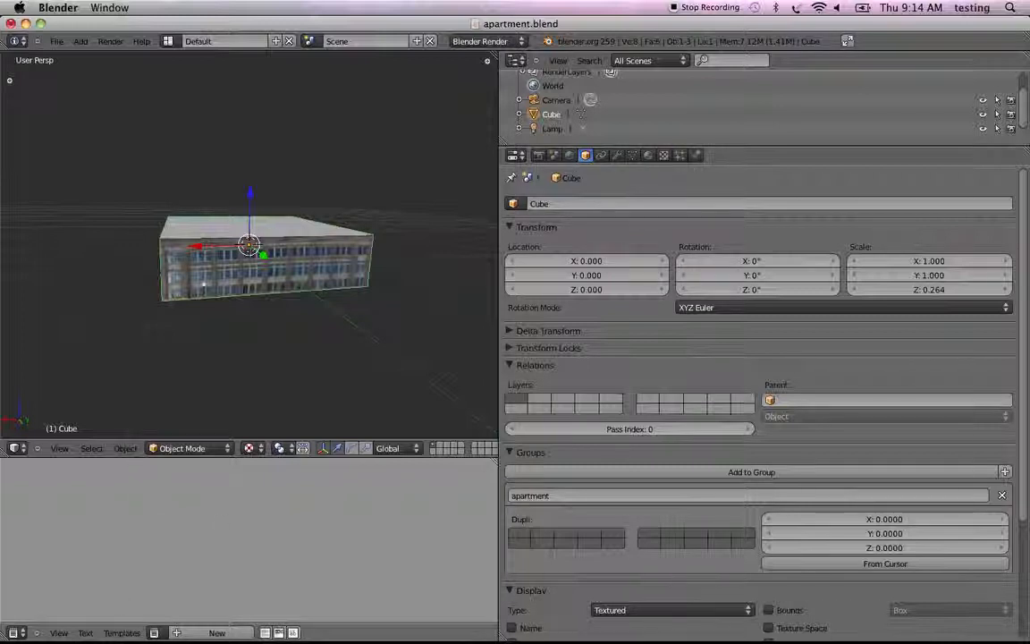
{"action": "mouse_move", "coordinate": [176, 633]}
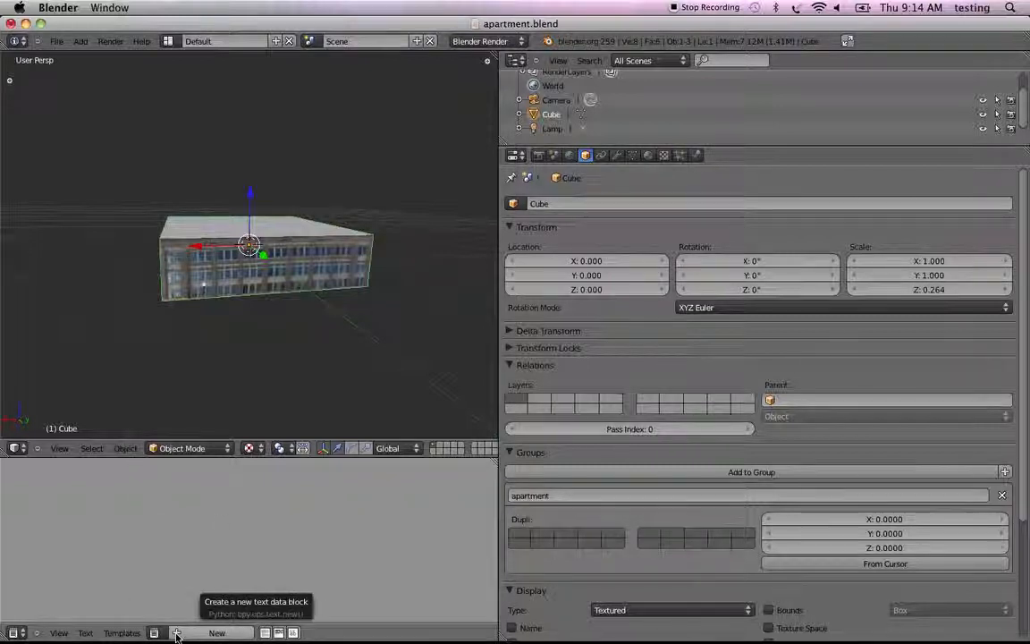
Step: Write a new text block crediting author Tim, date 9/28/2011, and the flickr.com photo source
{"action": "left_click", "coordinate": [176, 633]}
{"action": "type", "text": "apartment.blend"}
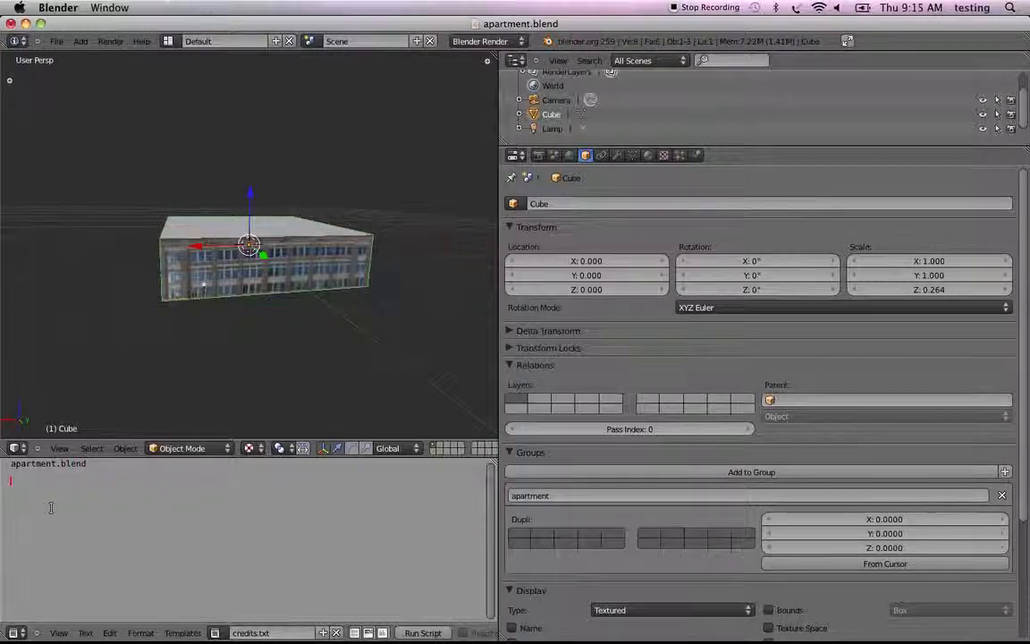
{"action": "type", "text": "author: Tim Hickey"}
{"action": "type", "text": "date: "}
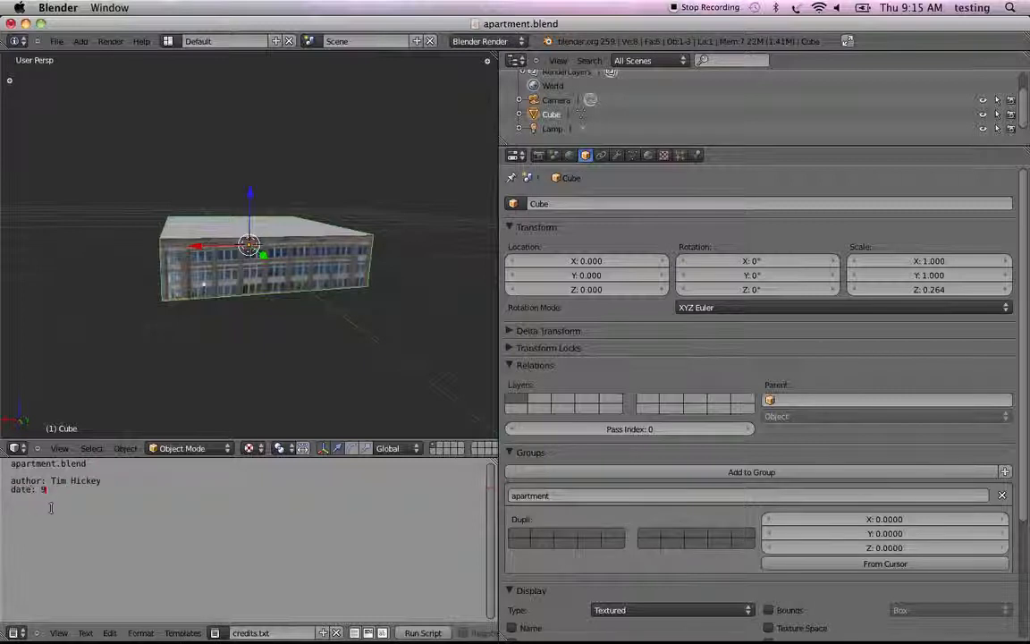
{"action": "type", "text": "9/28/2011"}
{"action": "type", "text": "image texture is from"}
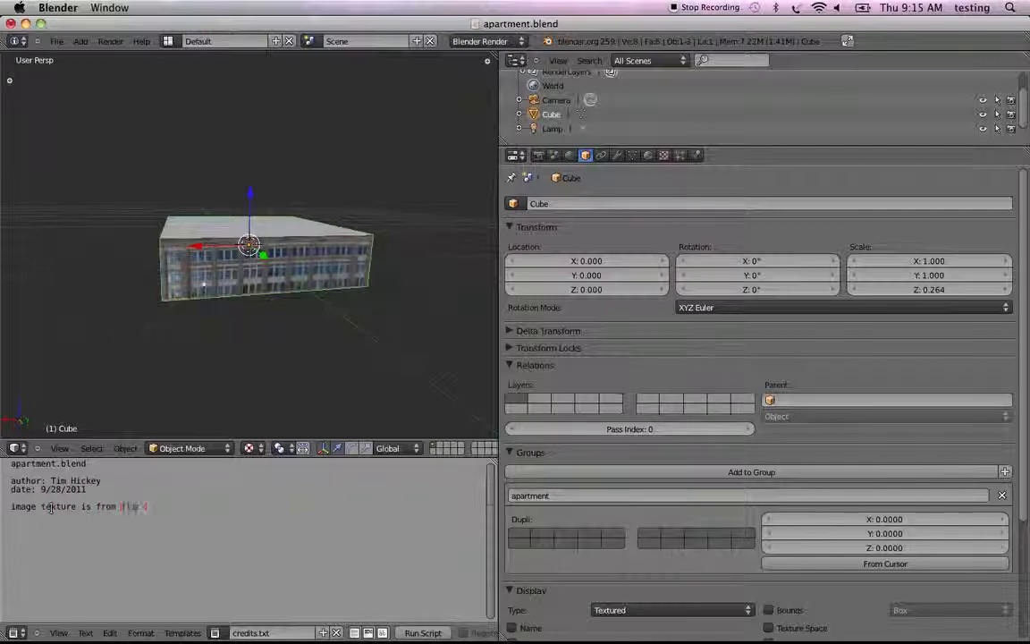
{"action": "type", "text": "flickr.com"}
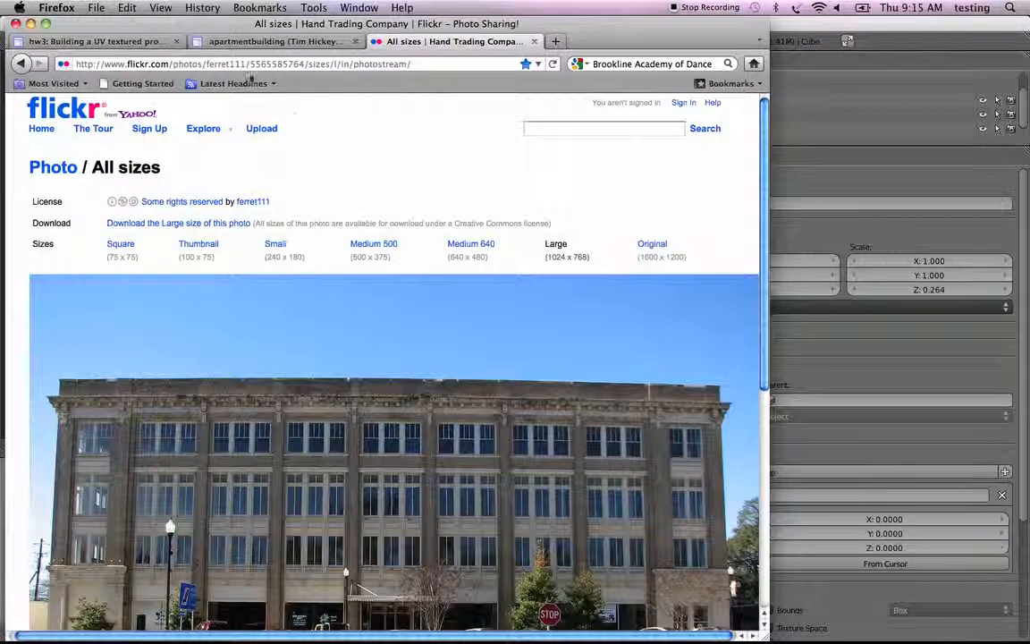
{"action": "left_click", "coordinate": [234, 63]}
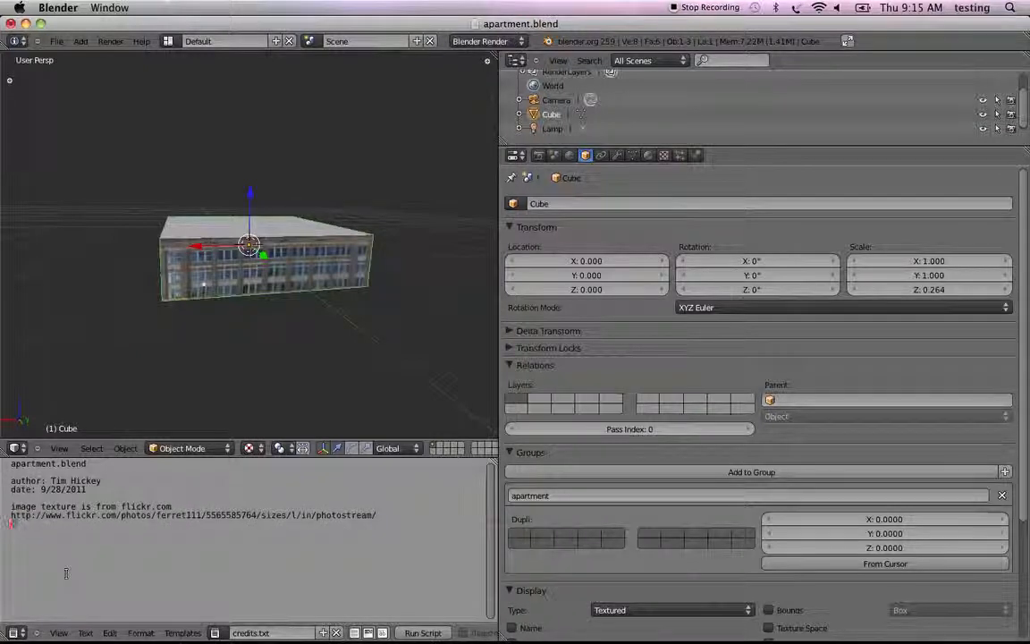
Step: In credits.txt, type the 'Creative Commons attribution, non-commercial, share-alike' licence line and photographer credit
{"action": "type", "text": "Creative Commons - attricubt"}
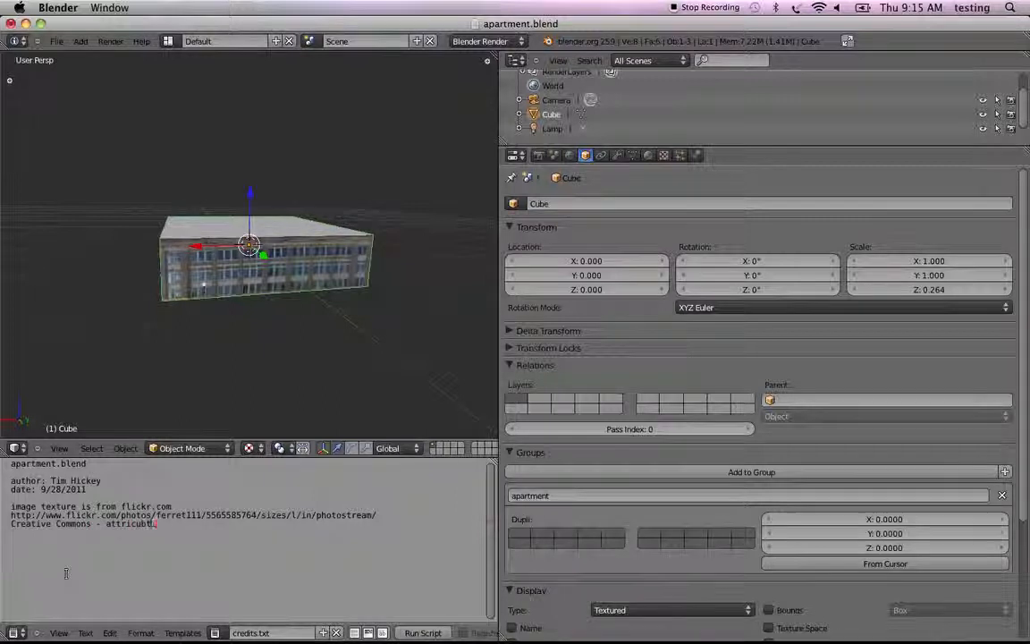
{"action": "type", "text": "attribution, non-commercial, share-alike"}
{"action": "type", "text": "by Andy Callahan"}
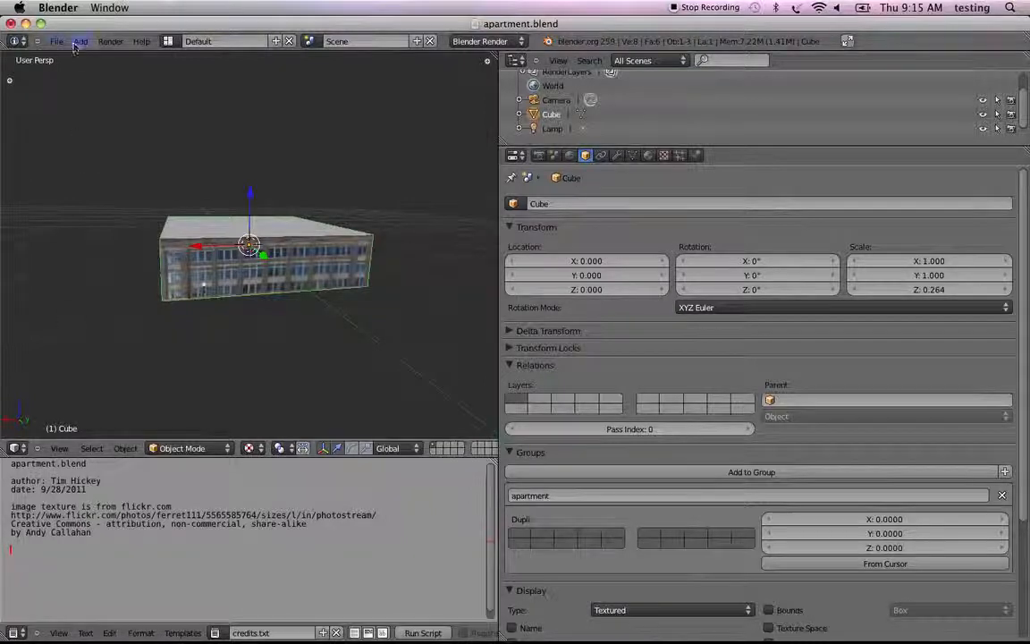
Step: Re-save apartment.blend from the File menu, keeping the new credits.txt note
{"action": "left_click", "coordinate": [57, 42]}
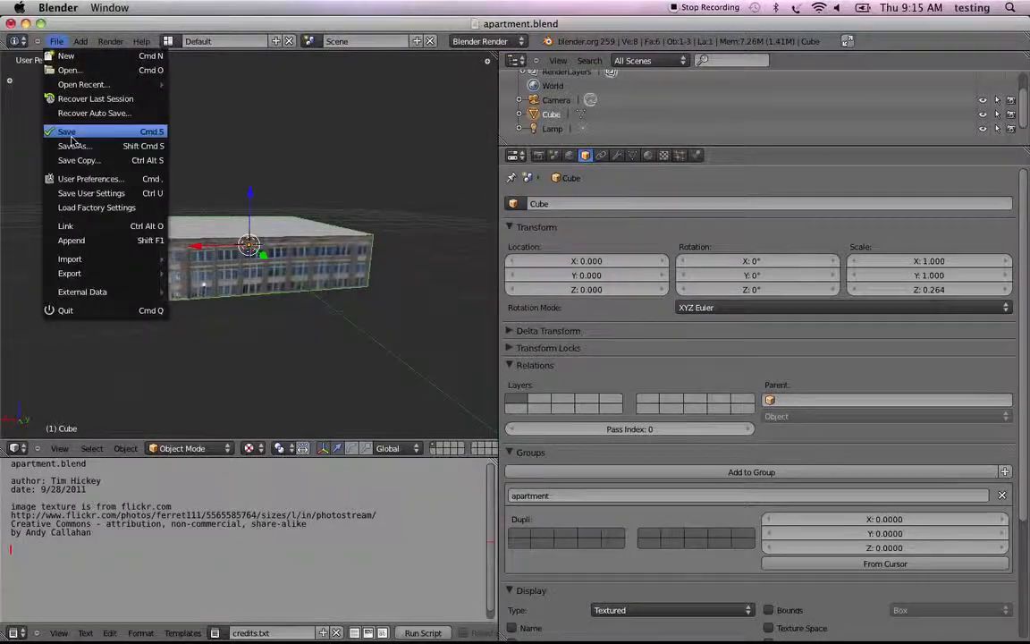
{"action": "left_click", "coordinate": [76, 146]}
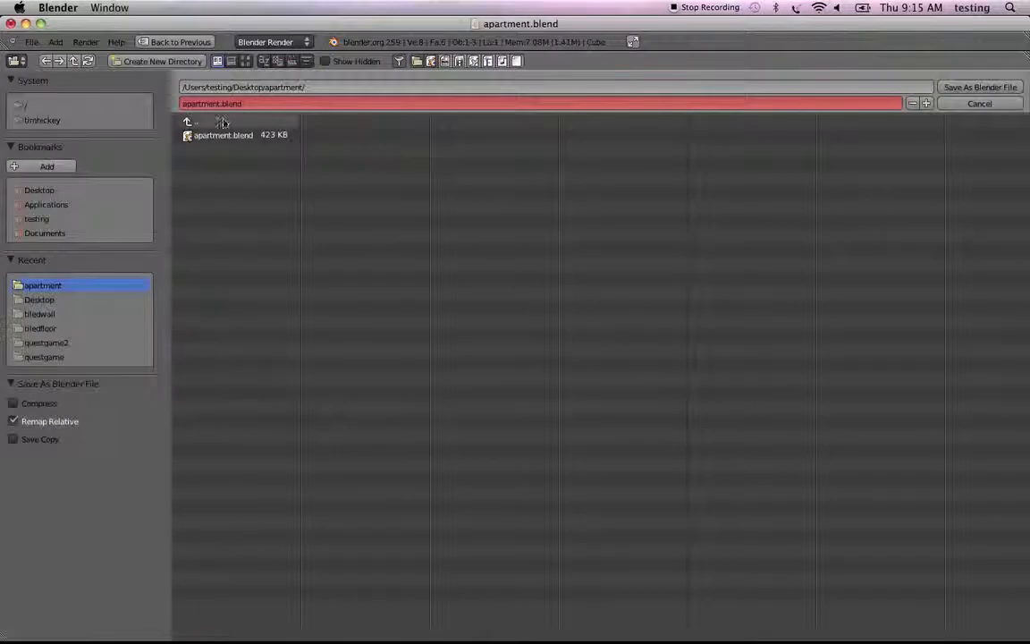
{"action": "left_click", "coordinate": [983, 87]}
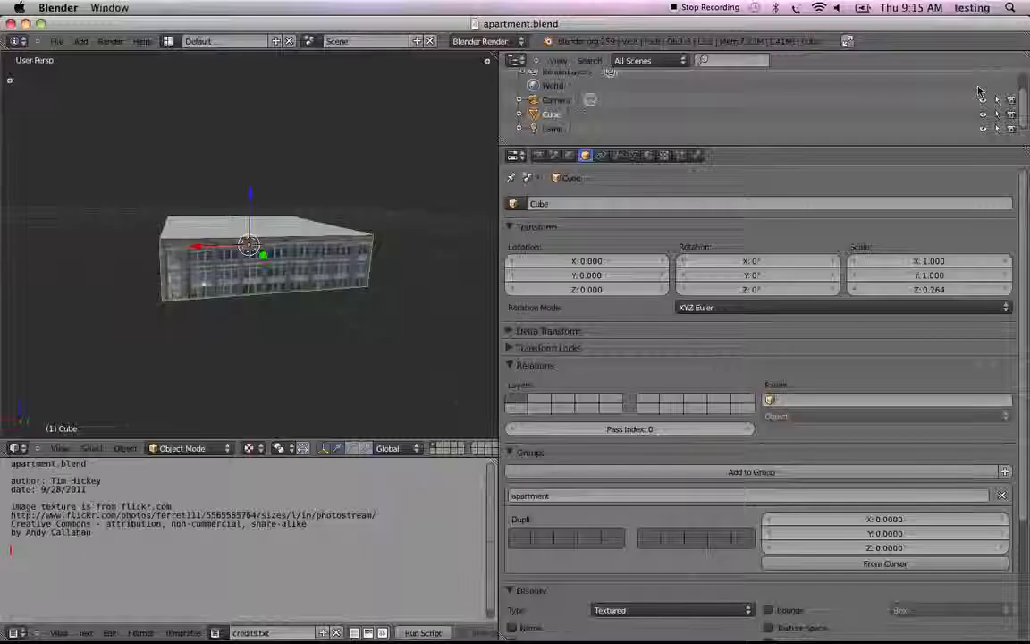
{"action": "mouse_move", "coordinate": [517, 60]}
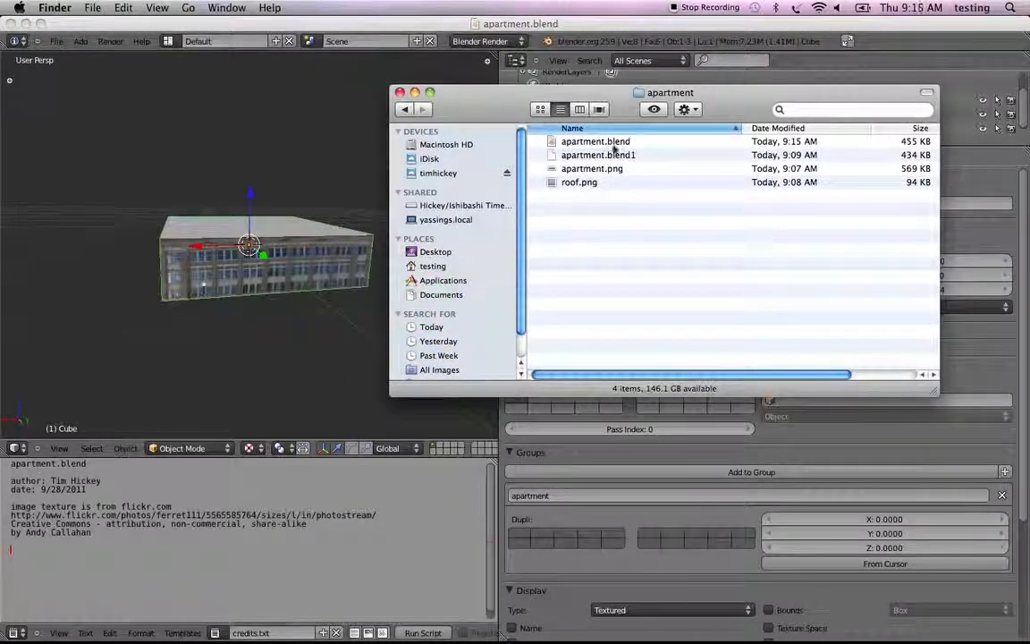
Step: Remove the apartment.blend1 backup and compress the Desktop's apartment folder into a zip
{"action": "left_click", "coordinate": [597, 155]}
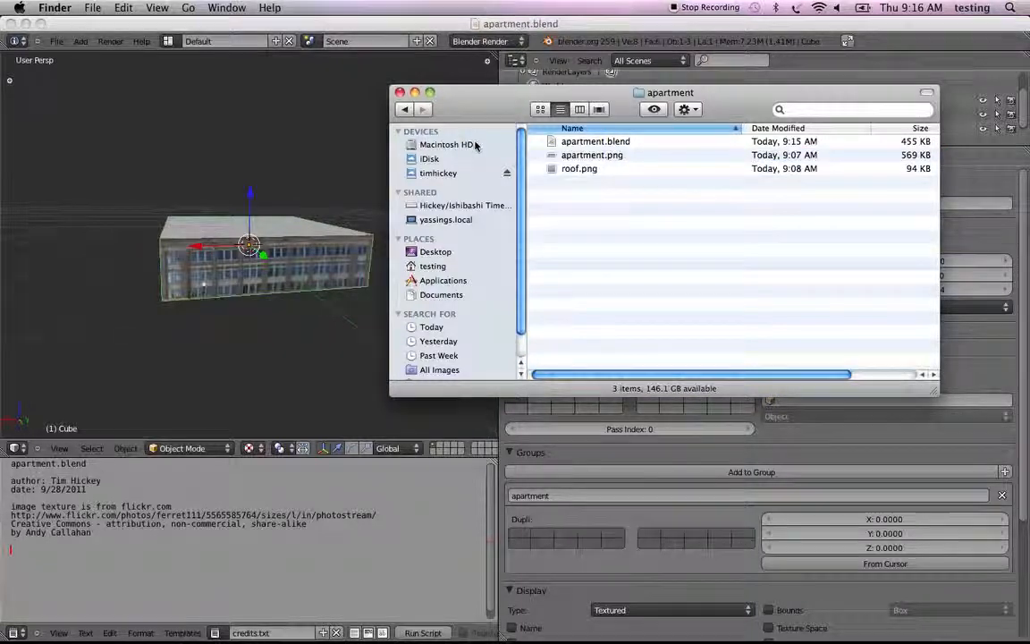
{"action": "left_click", "coordinate": [436, 251]}
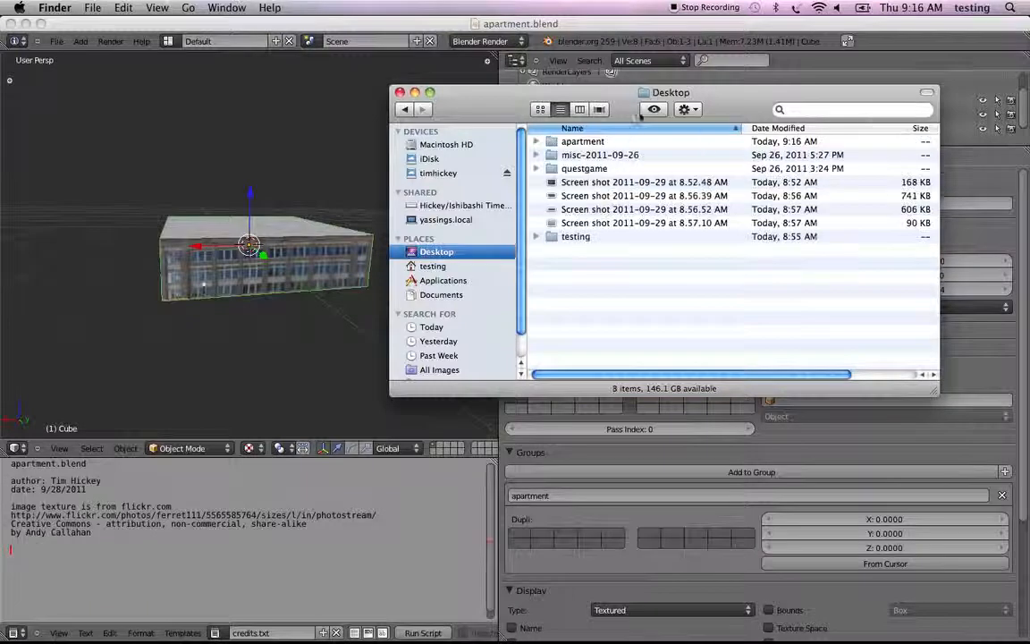
{"action": "left_click", "coordinate": [580, 141]}
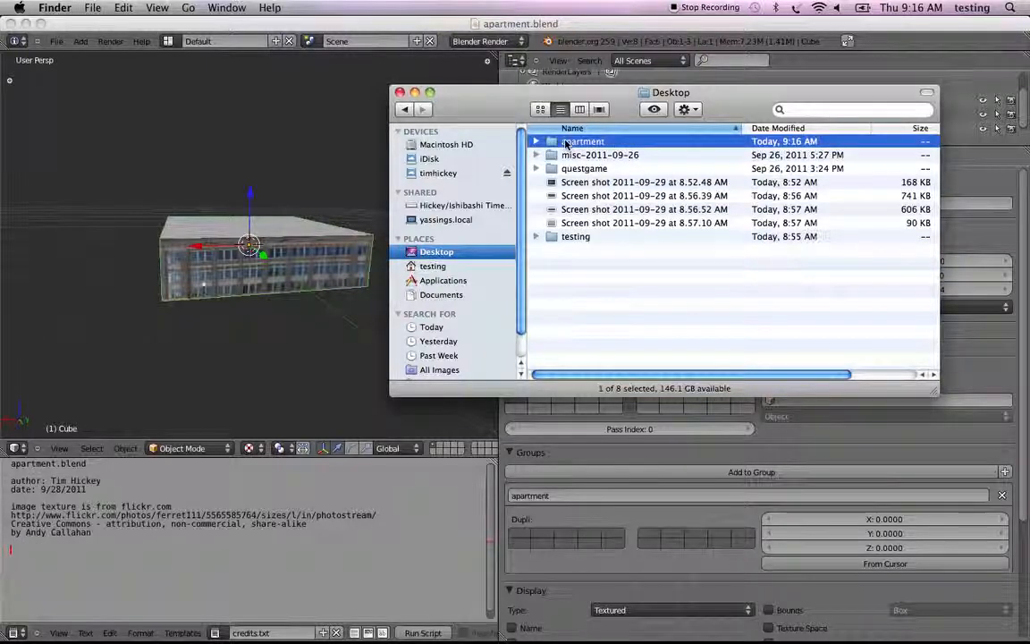
{"action": "right_click", "coordinate": [583, 141]}
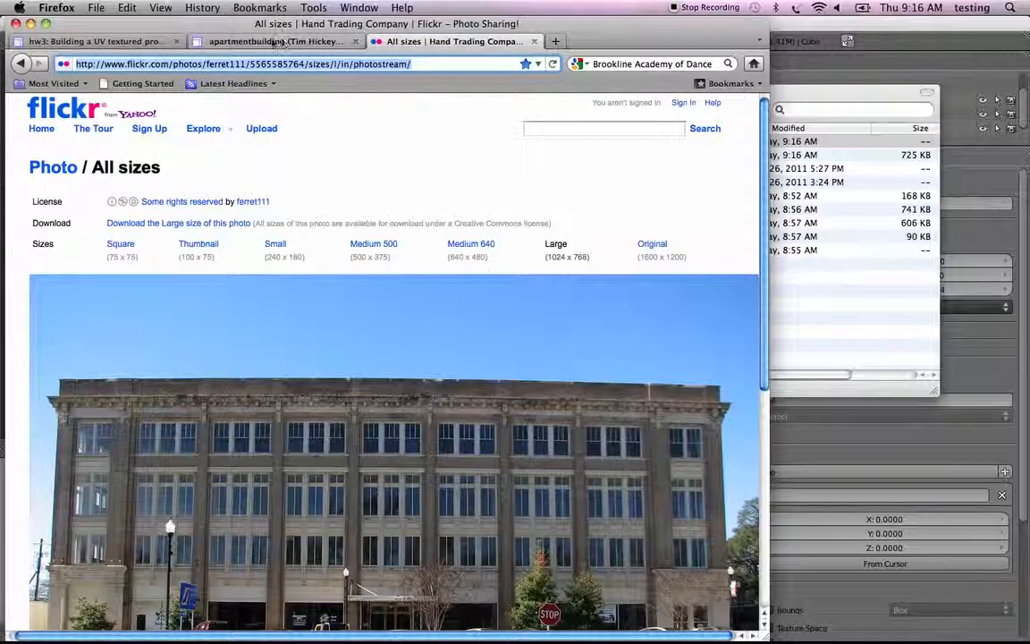
Step: On the apartmentbuilding page, choose apartment.zip from the Desktop as the attachment
{"action": "left_click", "coordinate": [278, 41]}
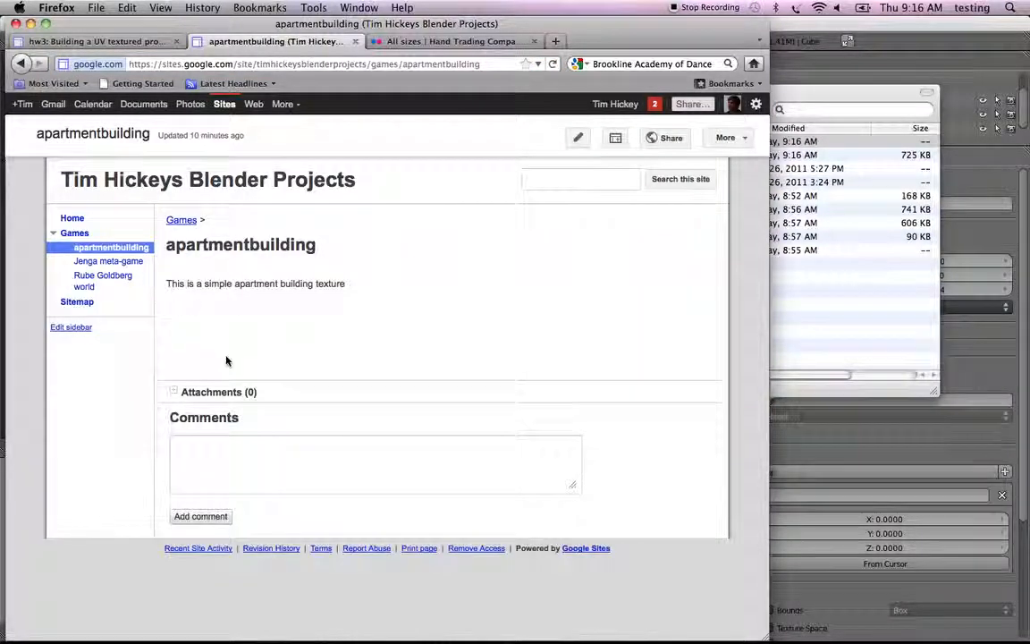
{"action": "mouse_move", "coordinate": [286, 420]}
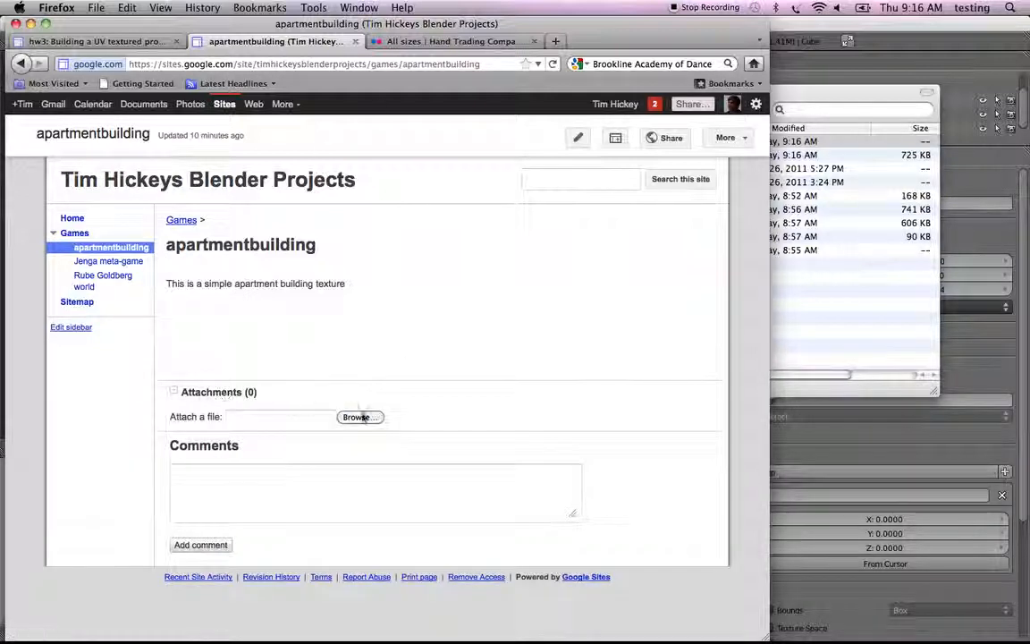
{"action": "left_click", "coordinate": [359, 418]}
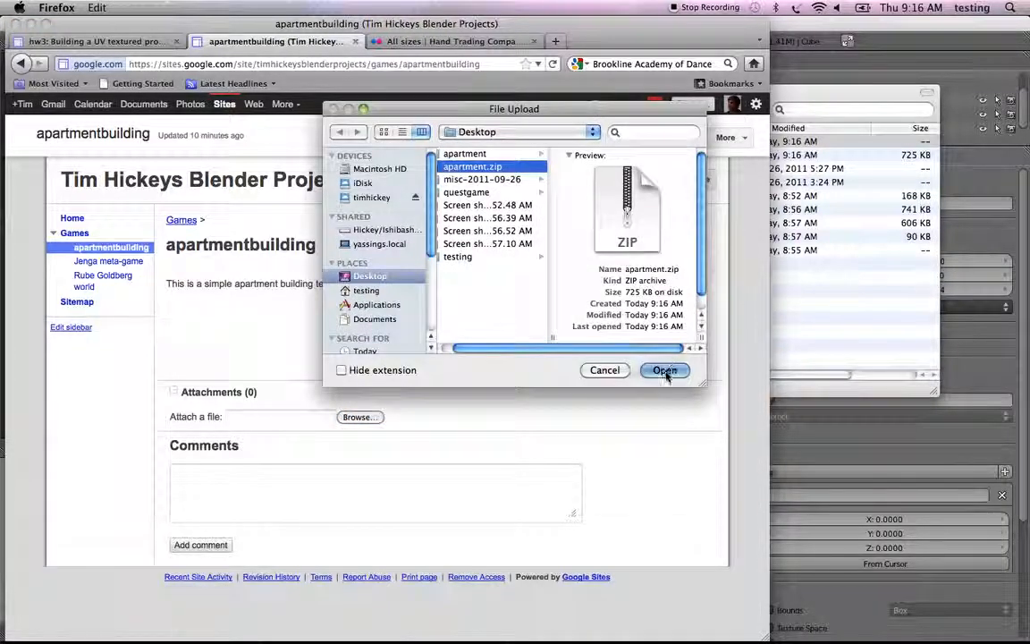
{"action": "left_click", "coordinate": [664, 370]}
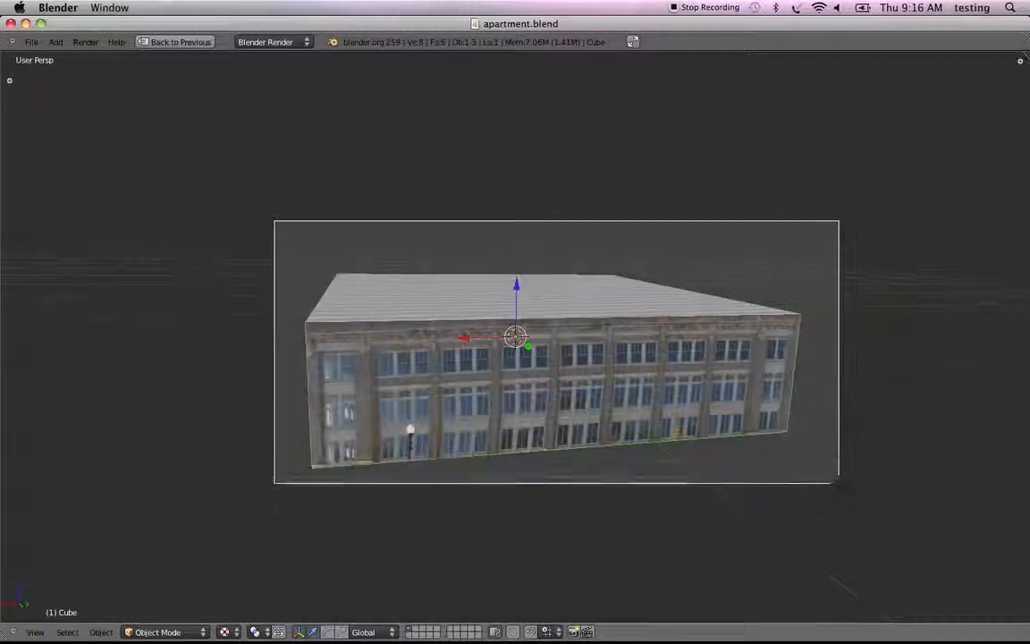
{"action": "key", "text": "cmd+tab"}
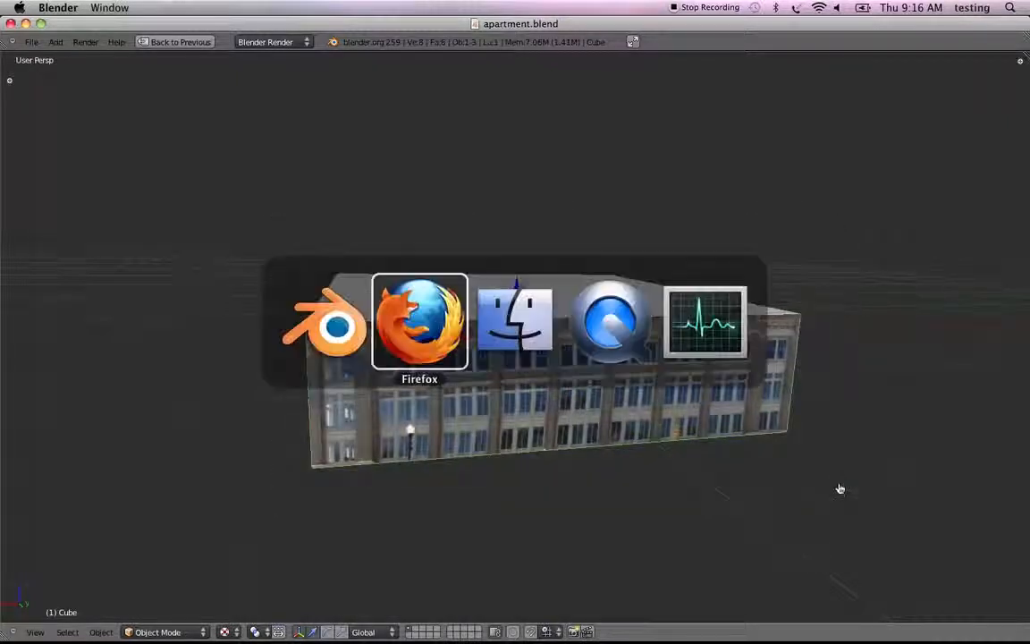
{"action": "left_click", "coordinate": [419, 322]}
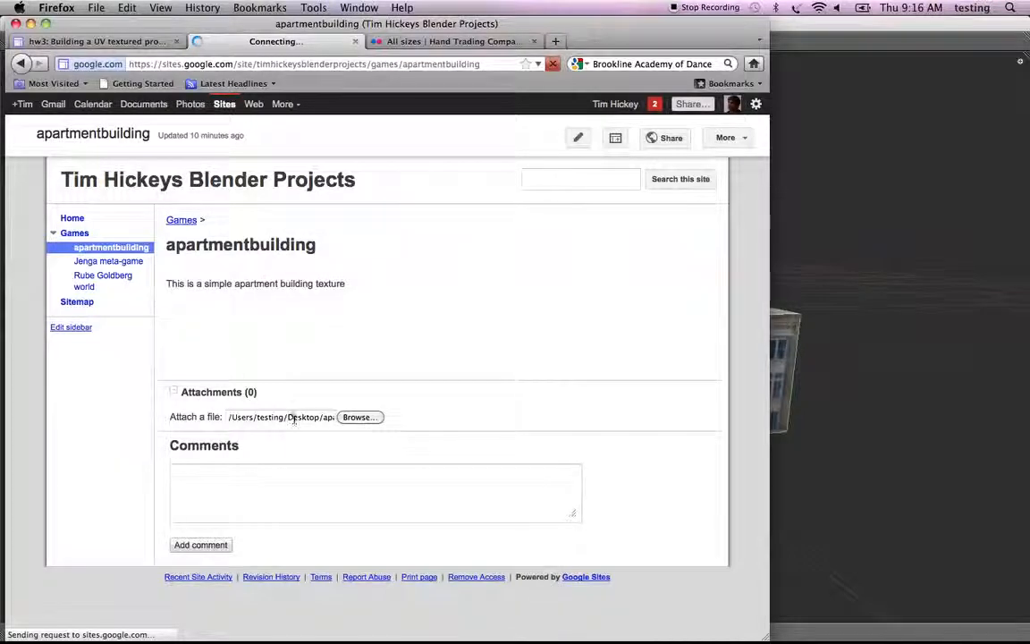
Step: Pick apartment.zip again and upload it as the page's attachment
{"action": "left_click", "coordinate": [360, 417]}
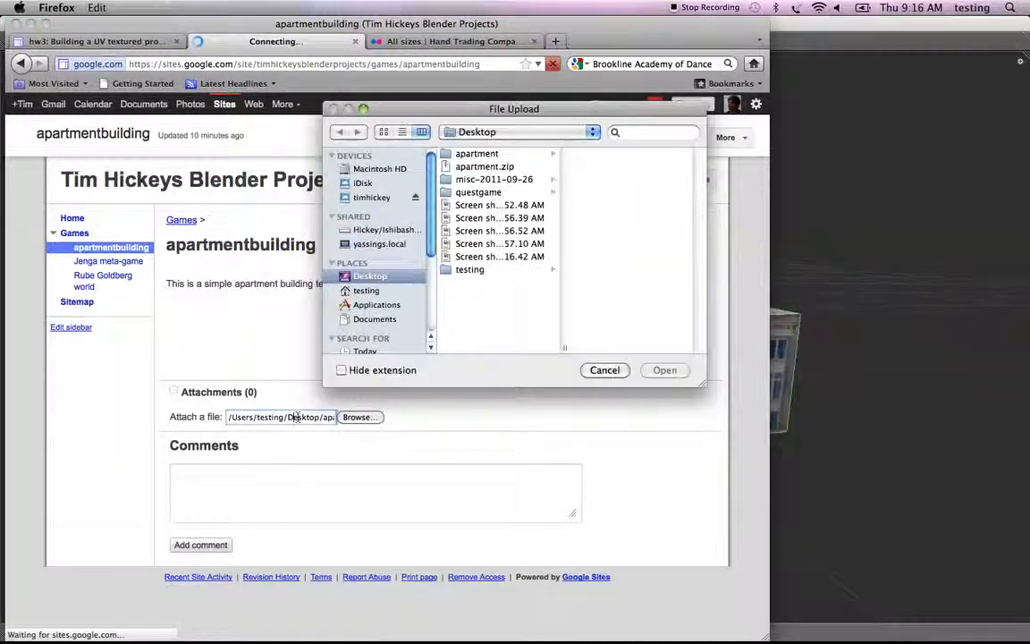
{"action": "left_click", "coordinate": [472, 167]}
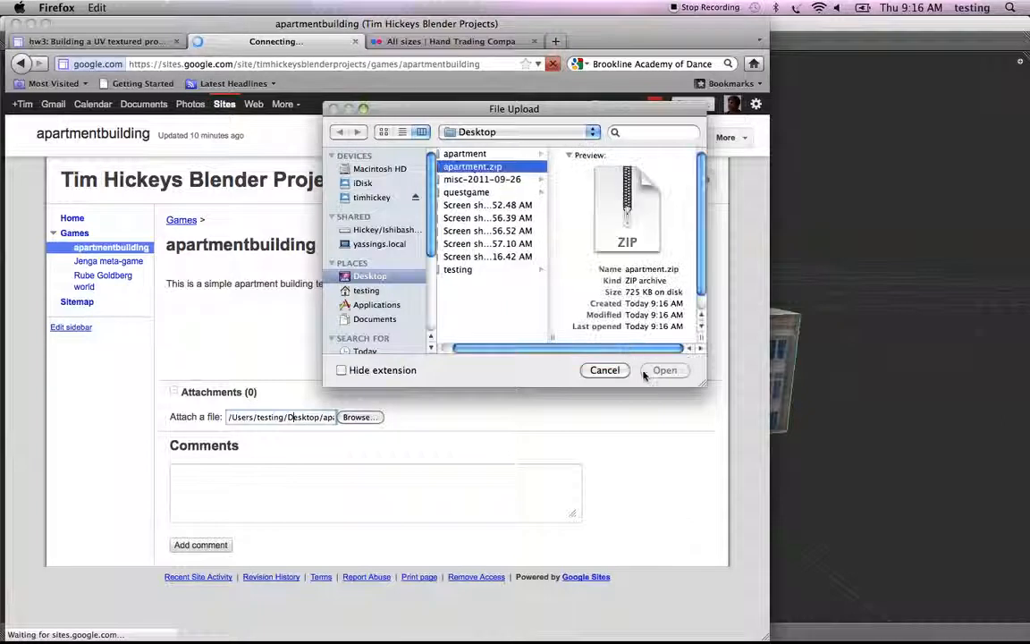
{"action": "left_click", "coordinate": [665, 370]}
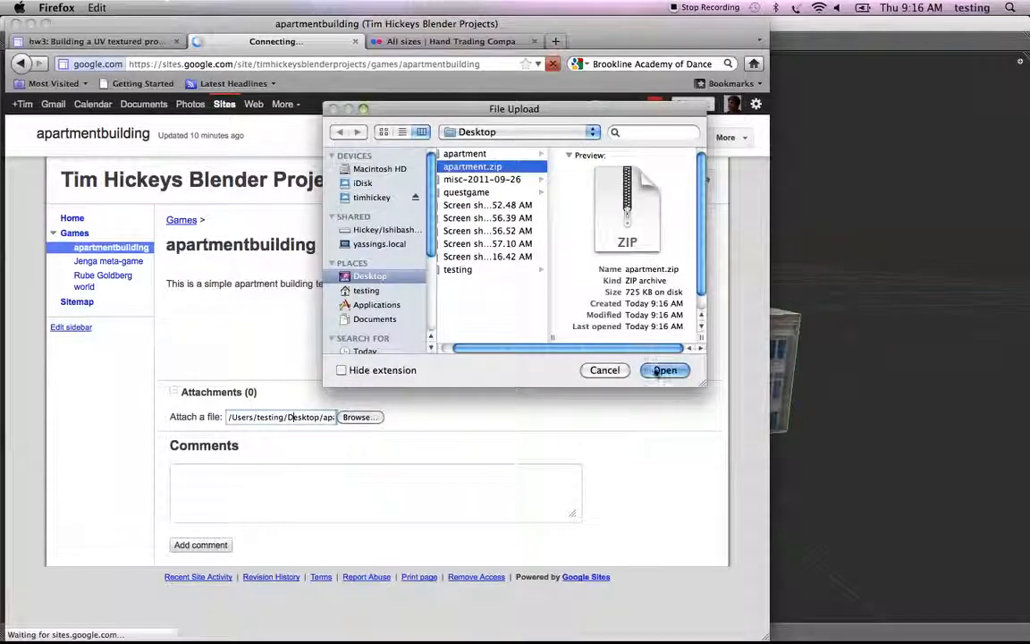
{"action": "left_click", "coordinate": [664, 370]}
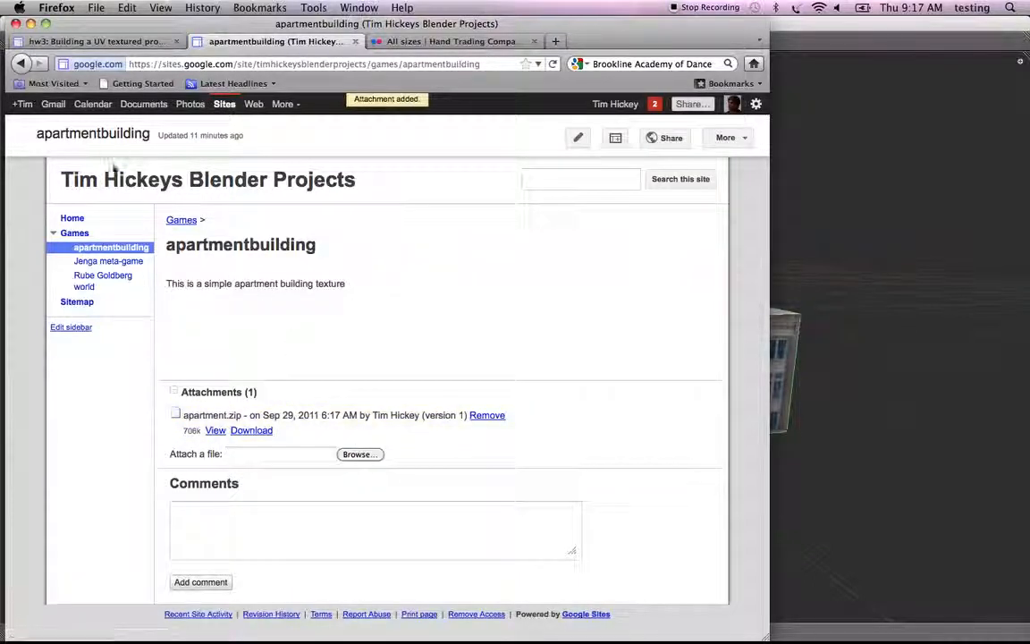
{"action": "mouse_move", "coordinate": [577, 137]}
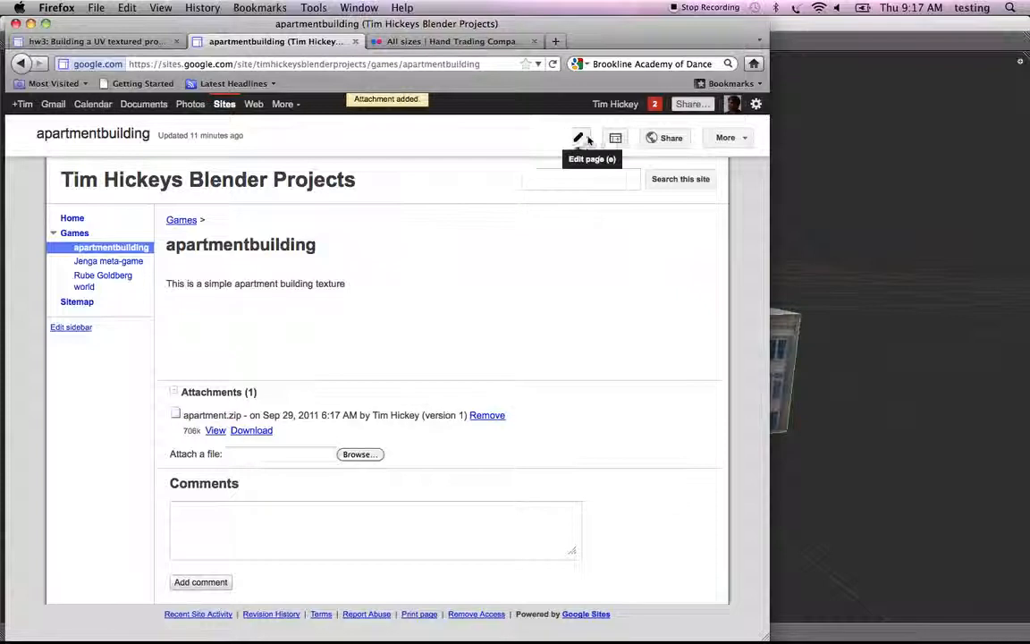
Step: Open the apartmentbuilding page in the Google Sites editor
{"action": "left_click", "coordinate": [577, 137]}
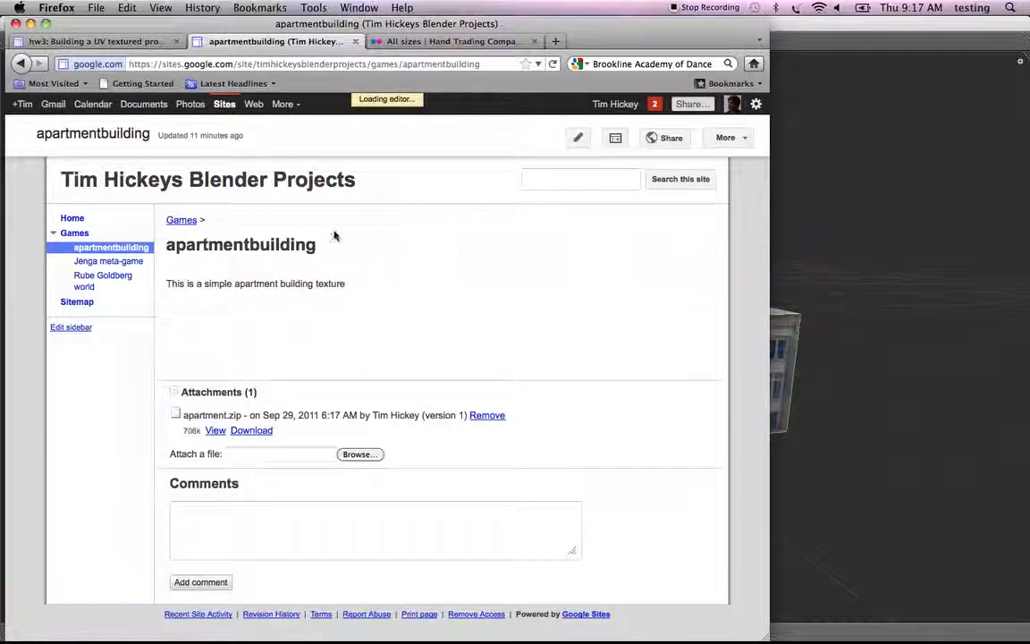
{"action": "mouse_move", "coordinate": [579, 138]}
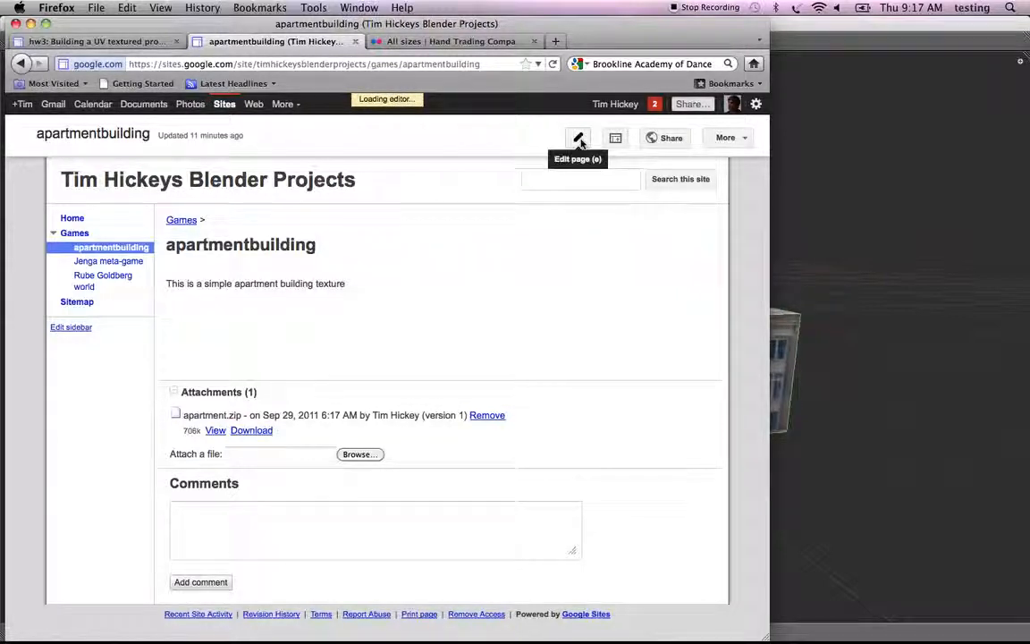
{"action": "left_click", "coordinate": [578, 138]}
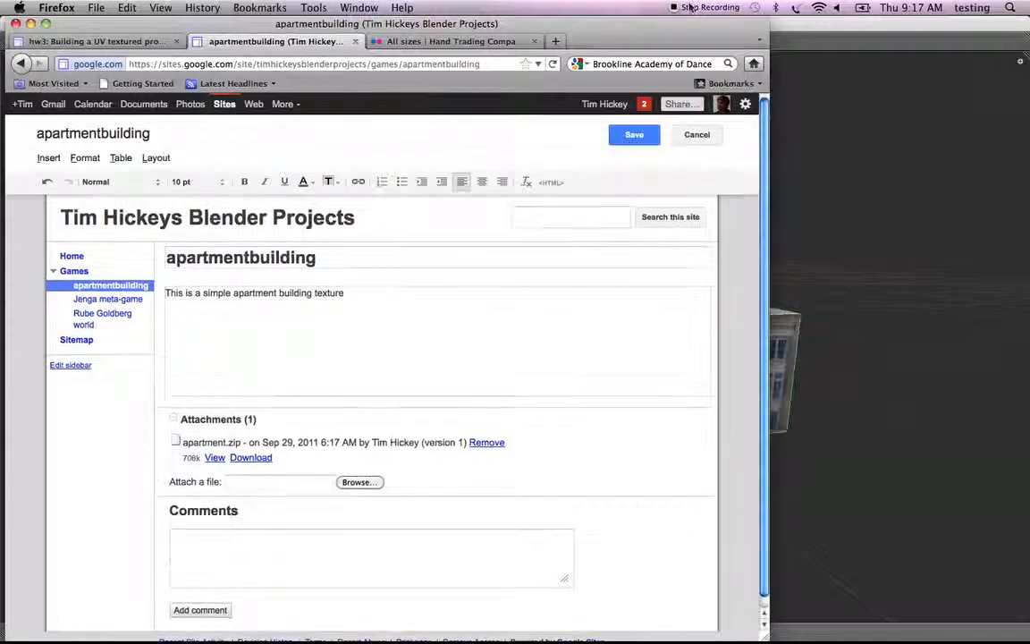
{"action": "left_click", "coordinate": [711, 8]}
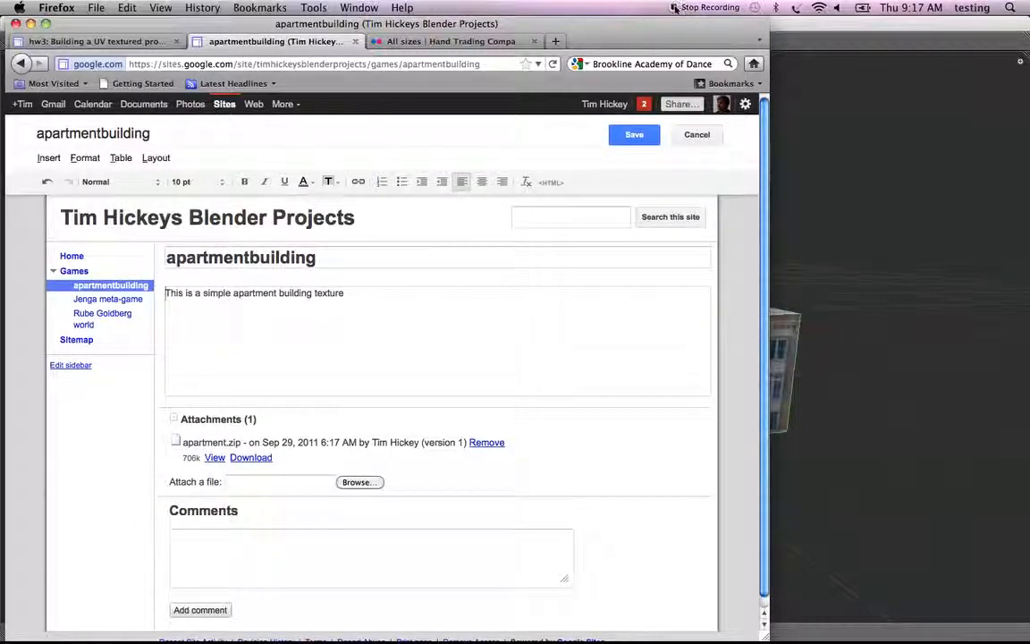